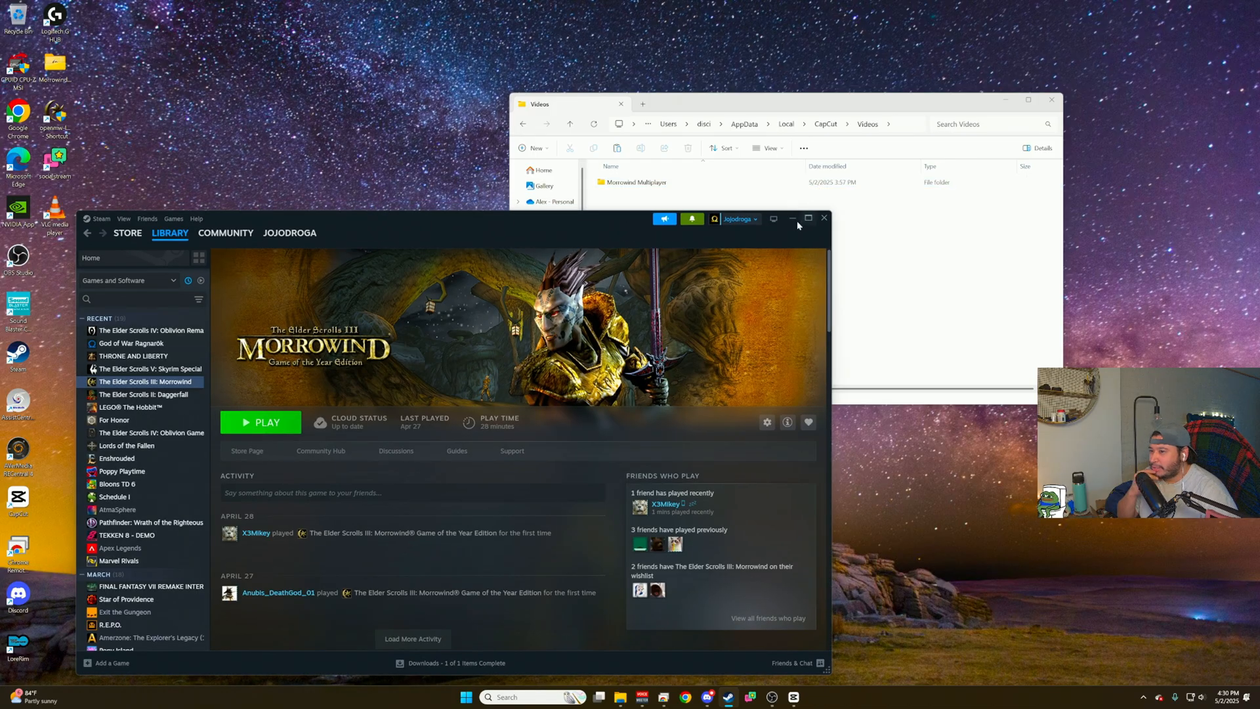
# Follow the TES3MP website's Getting started section to its Quickstart guide on GitHub.
pyautogui.click(791, 219)
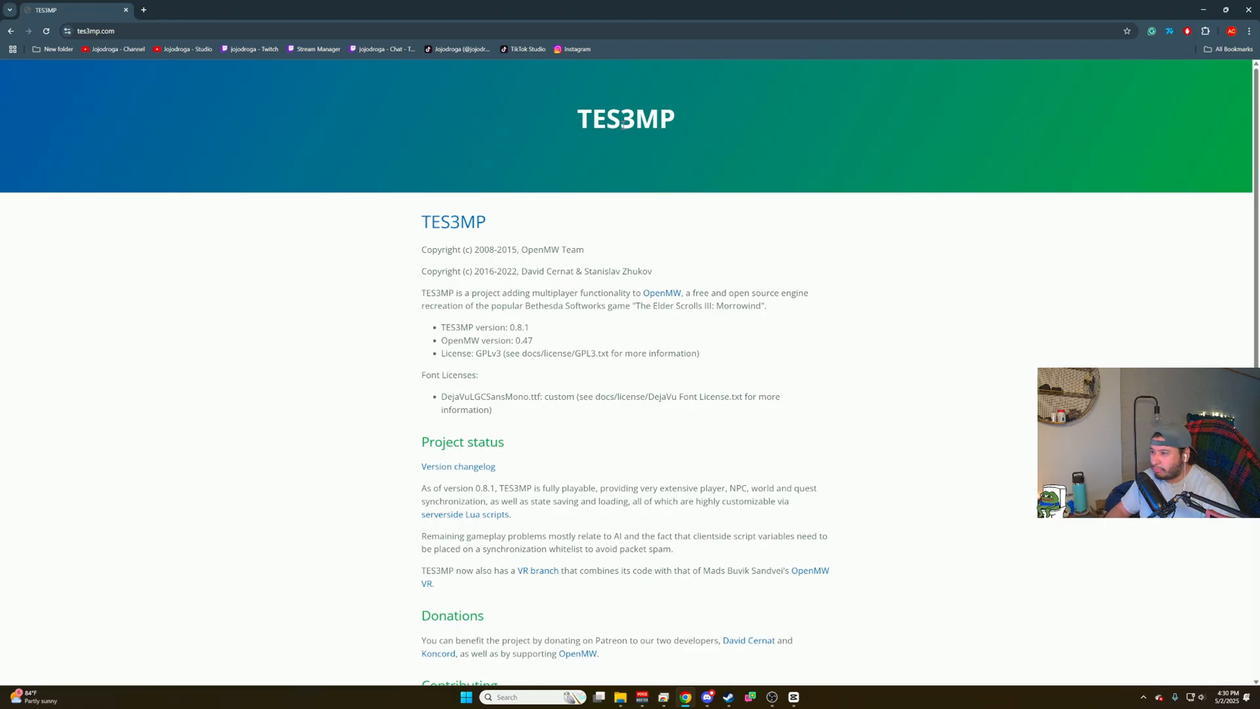
pyautogui.scroll(-3)
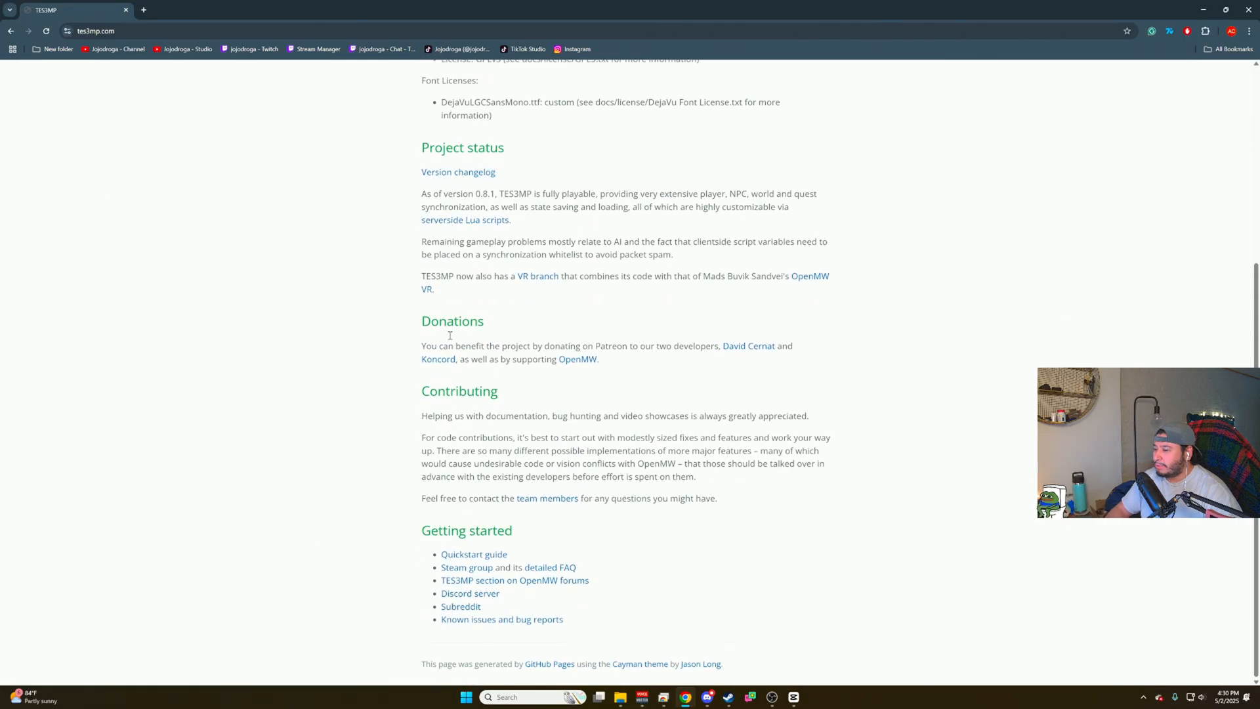
pyautogui.click(474, 554)
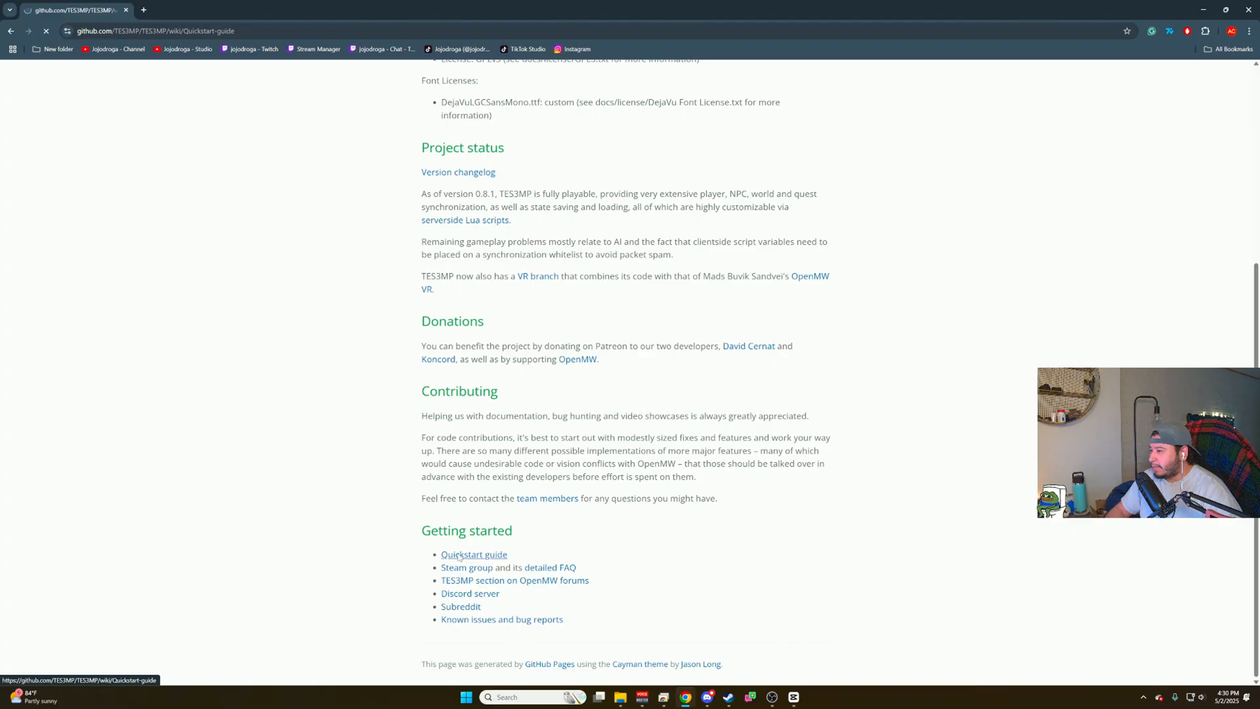
# Reach the TES3MP 0.8.1 release on GitHub and download its Win64 zip.
pyautogui.click(474, 554)
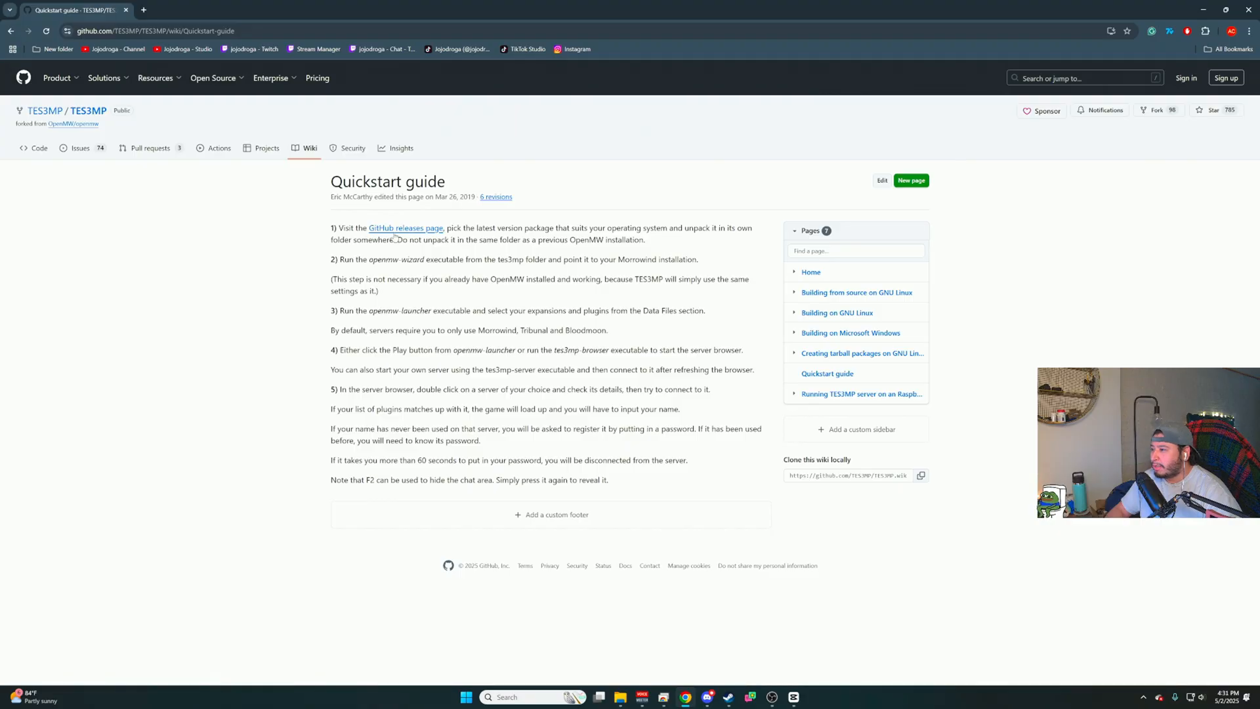
pyautogui.click(405, 228)
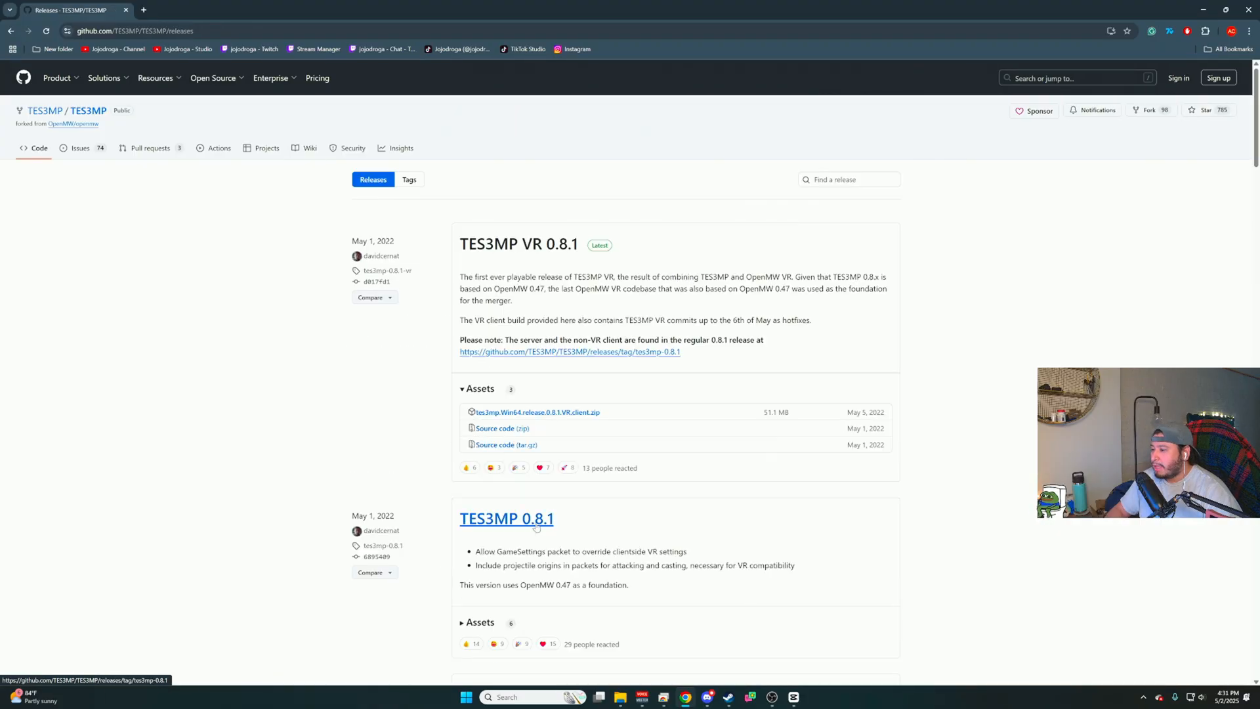
pyautogui.click(507, 518)
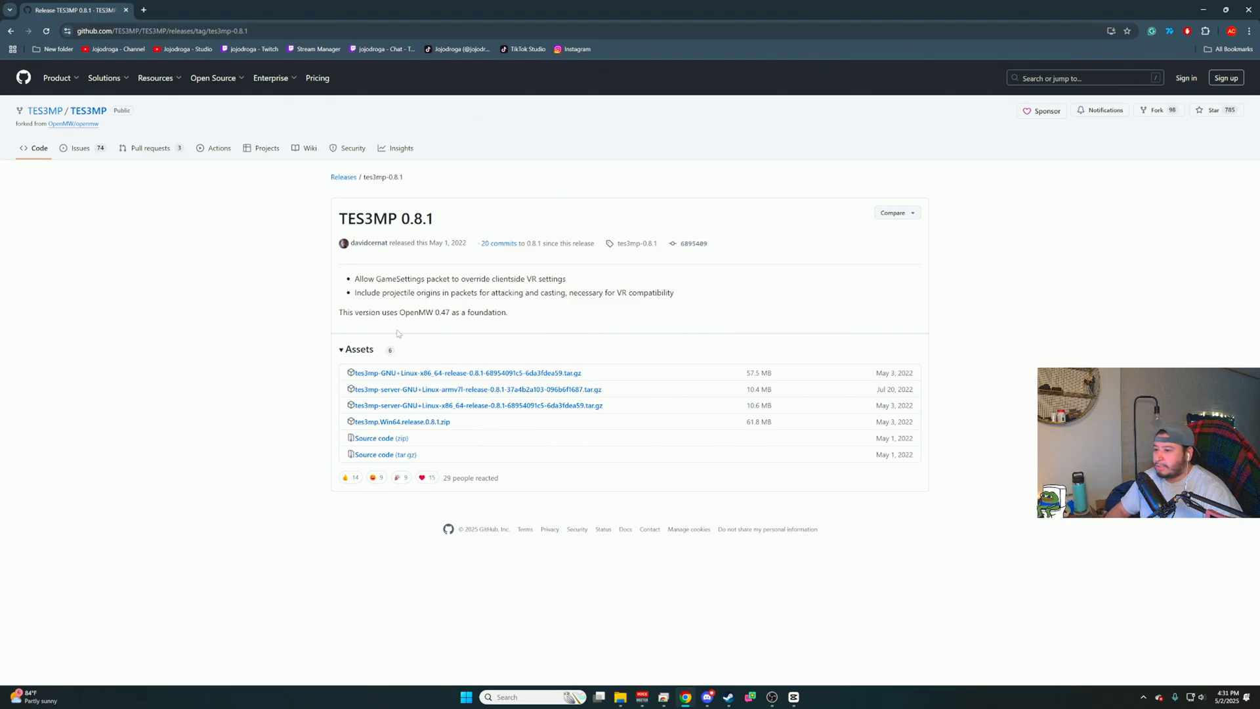
pyautogui.doubleClick(759, 421)
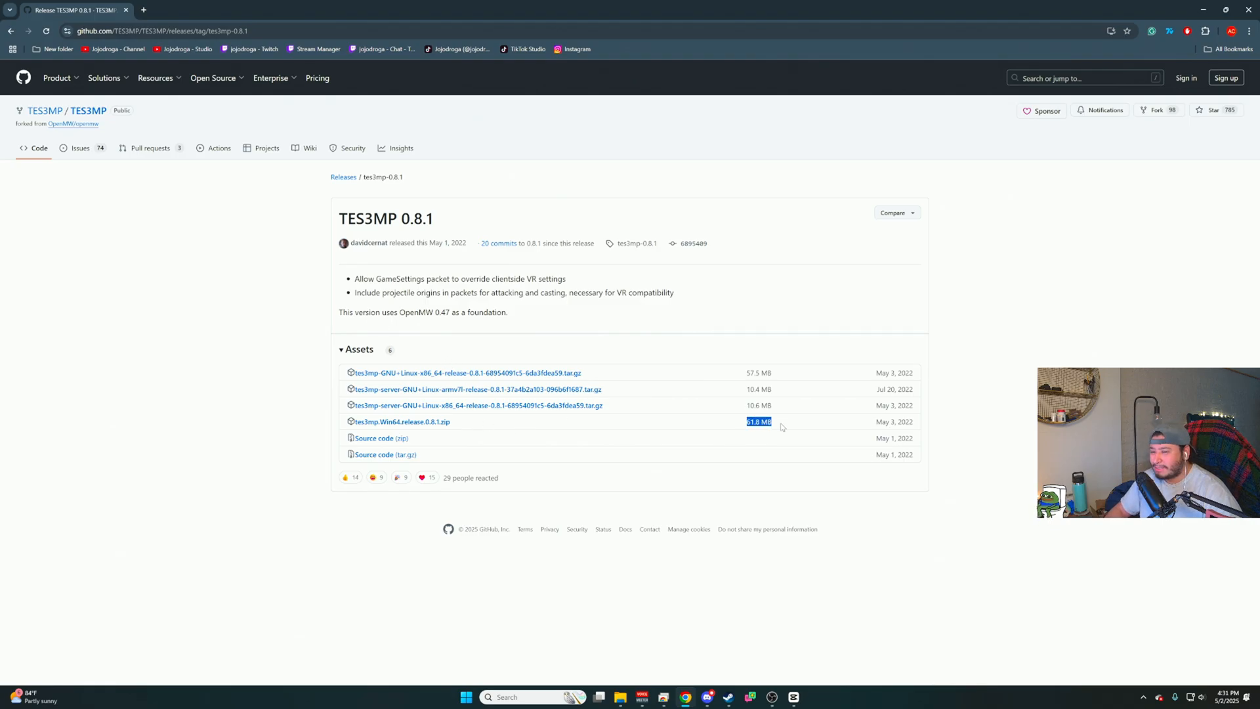
pyautogui.moveTo(402, 421)
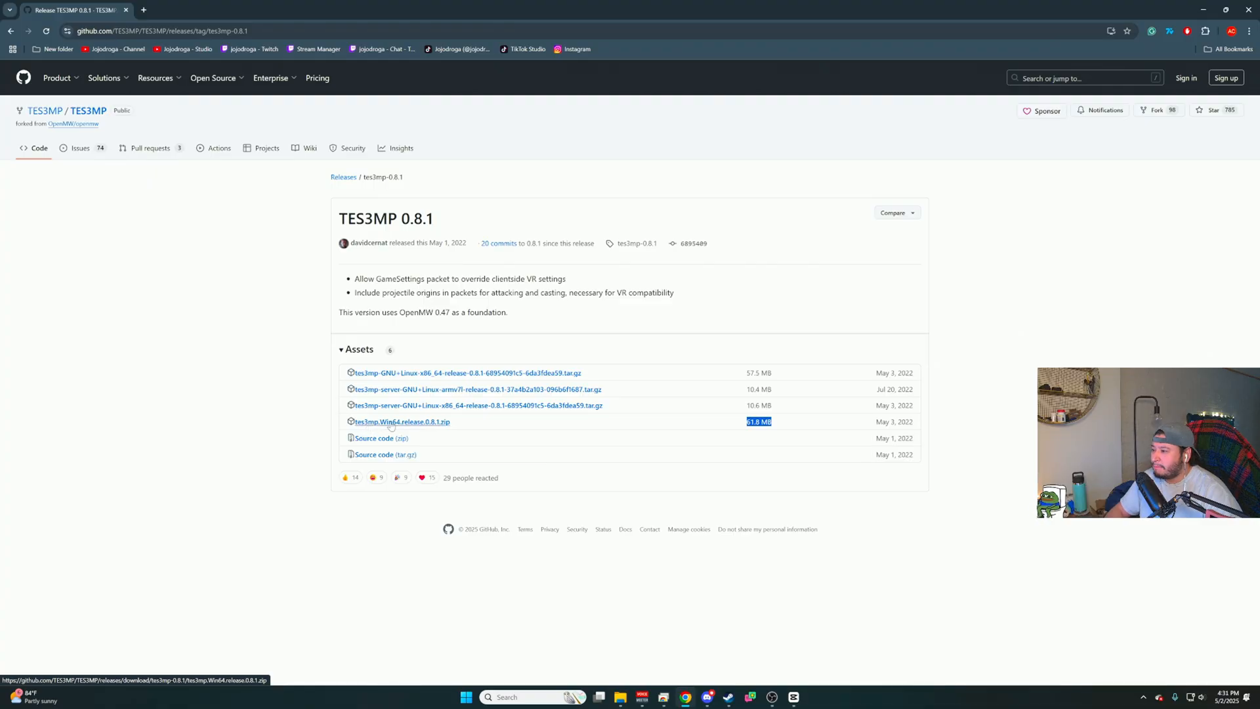
pyautogui.moveTo(482, 425)
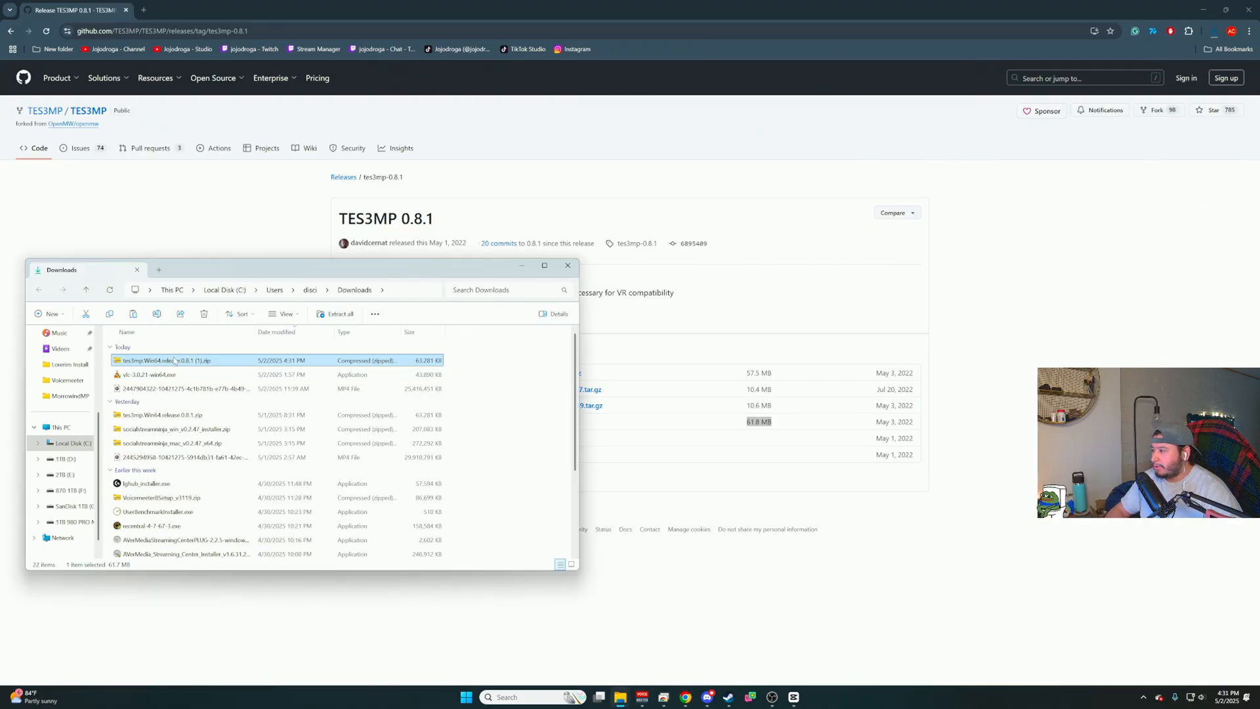
# Extract all files from the TES3MP zip into the MorrowindMP folder and start openmw-launcher.exe.
pyautogui.rightClick(129, 402)
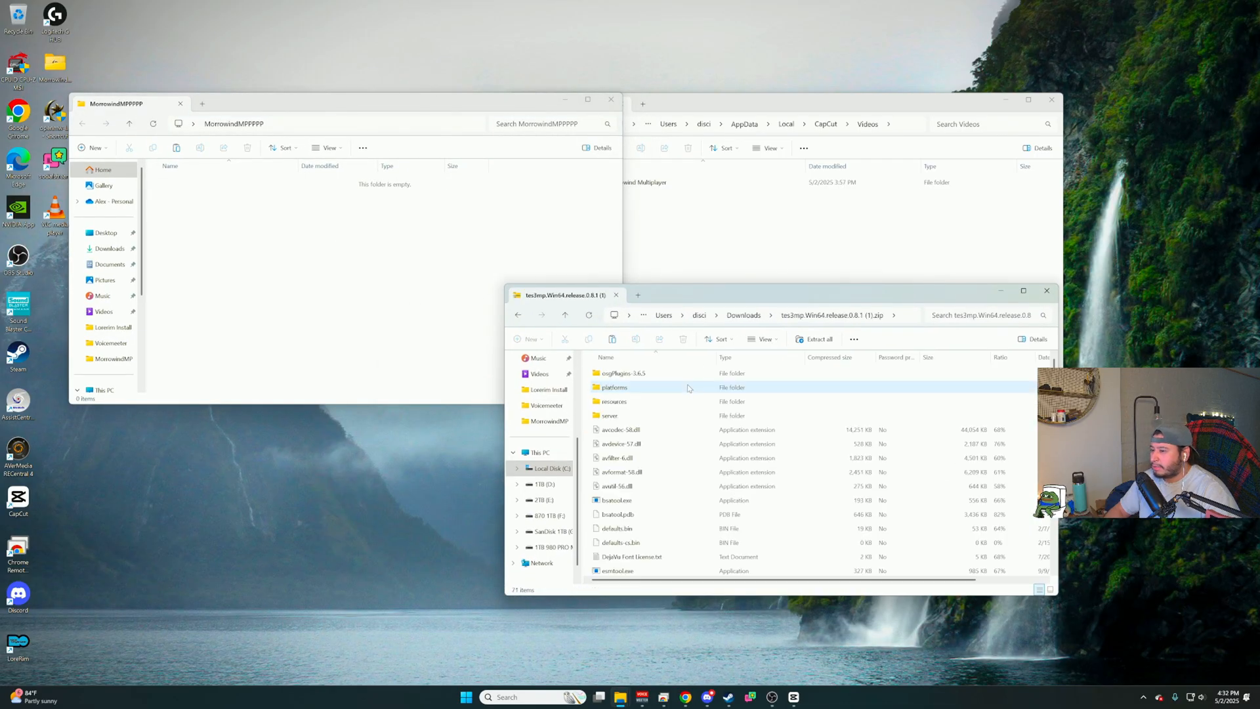
pyautogui.press('ctrl+a')
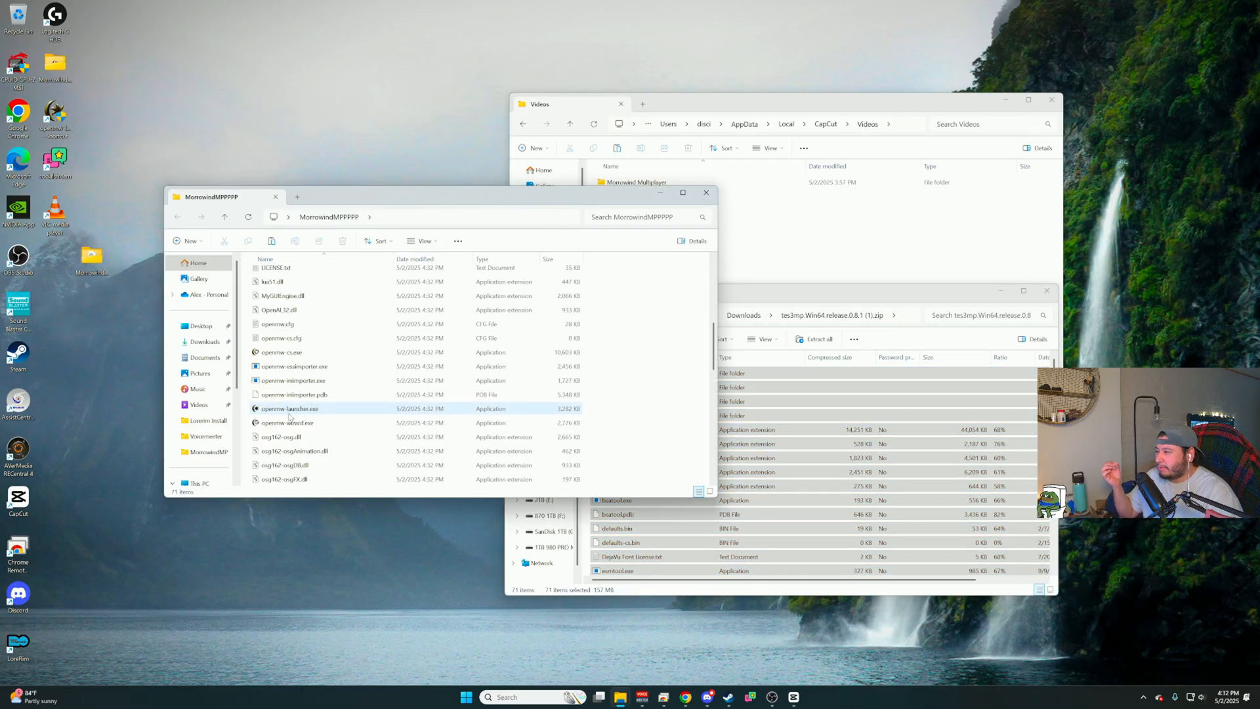
pyautogui.click(288, 408)
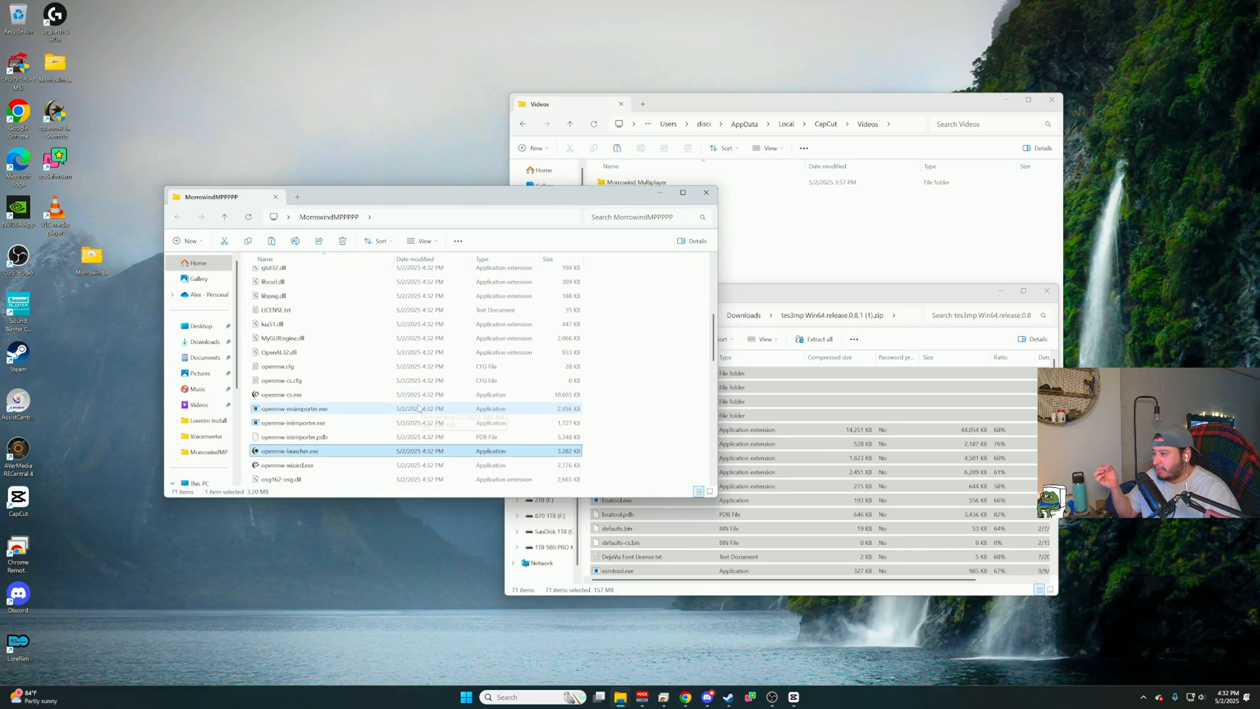
pyautogui.doubleClick(291, 450)
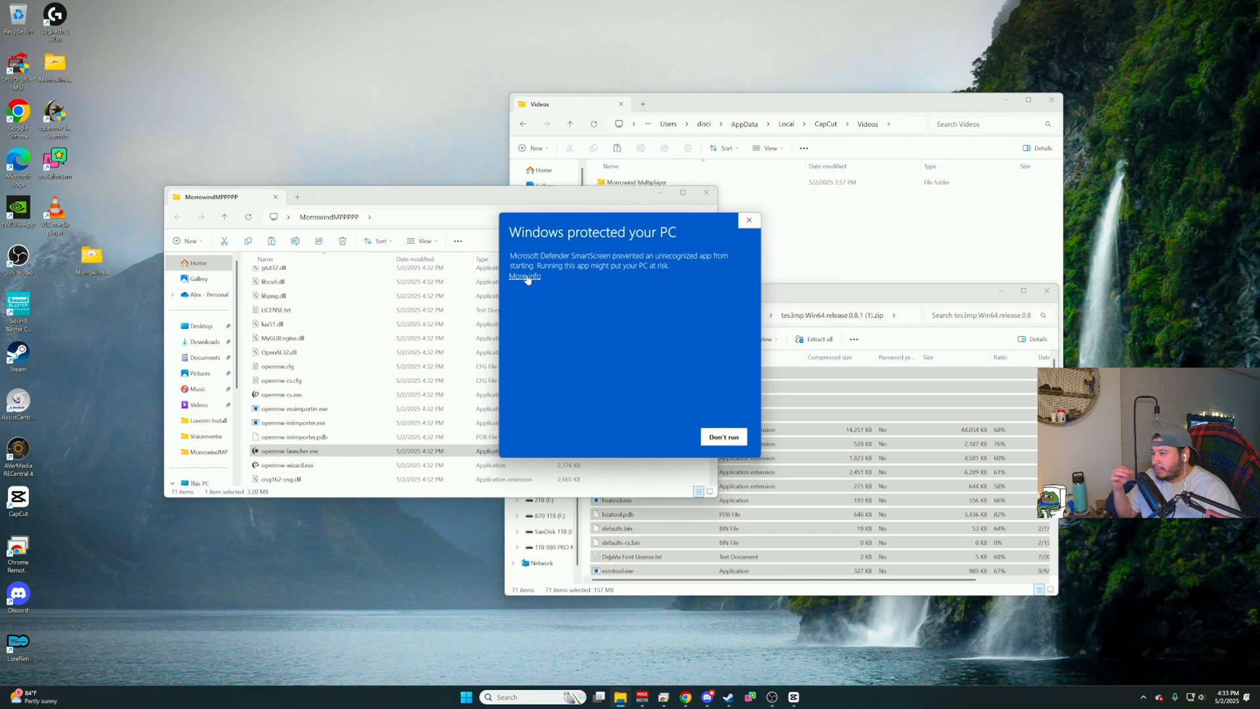
# Dismiss the SmartScreen warning via More info and Run anyway so the OpenMW Wizard appears.
pyautogui.click(524, 277)
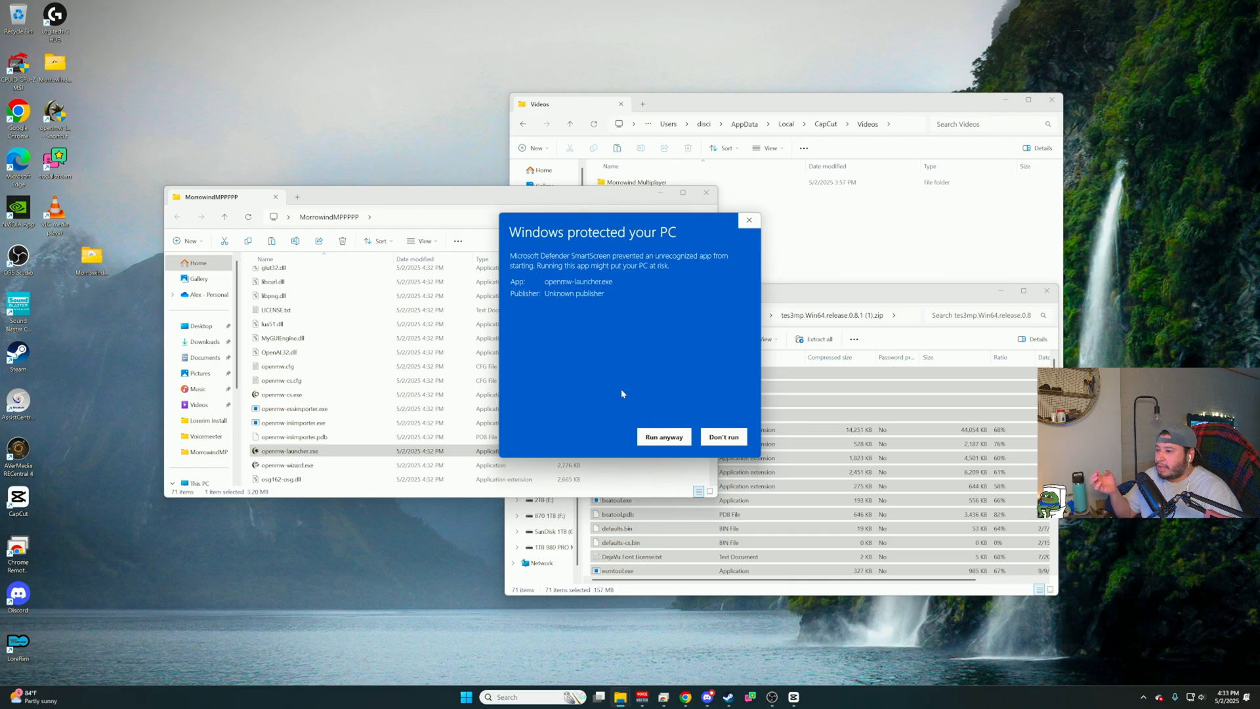
pyautogui.click(663, 436)
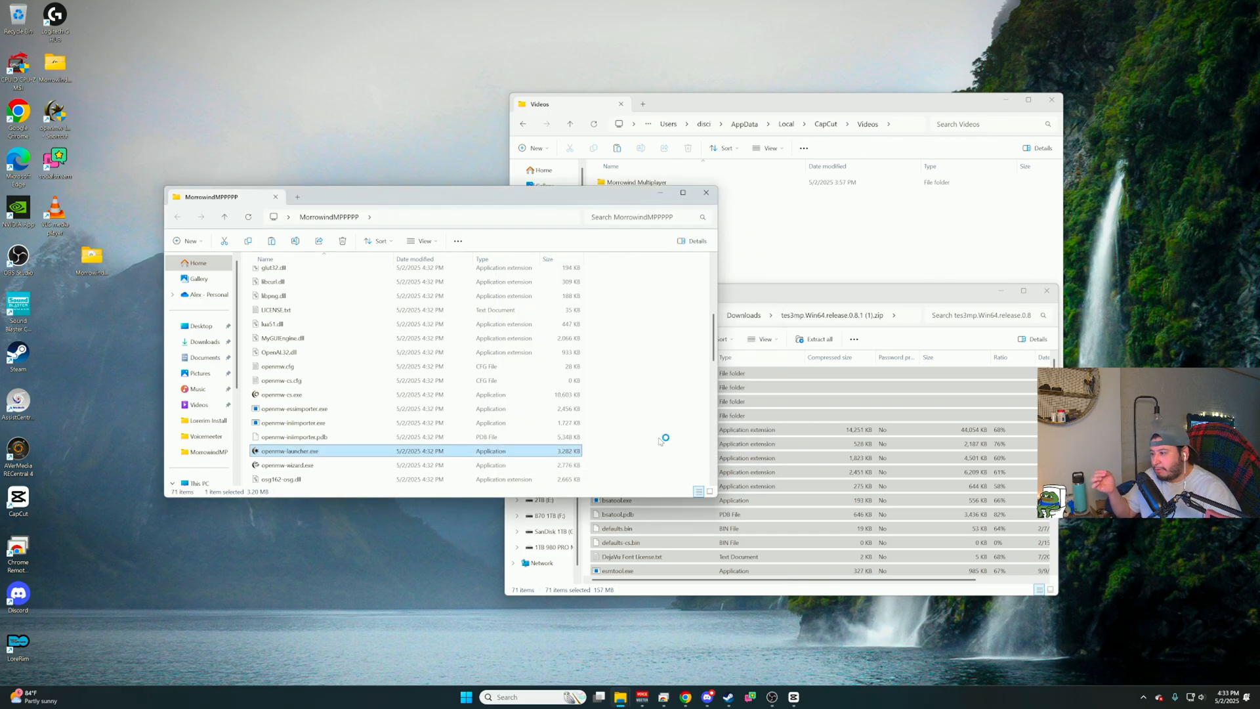
pyautogui.doubleClick(285, 465)
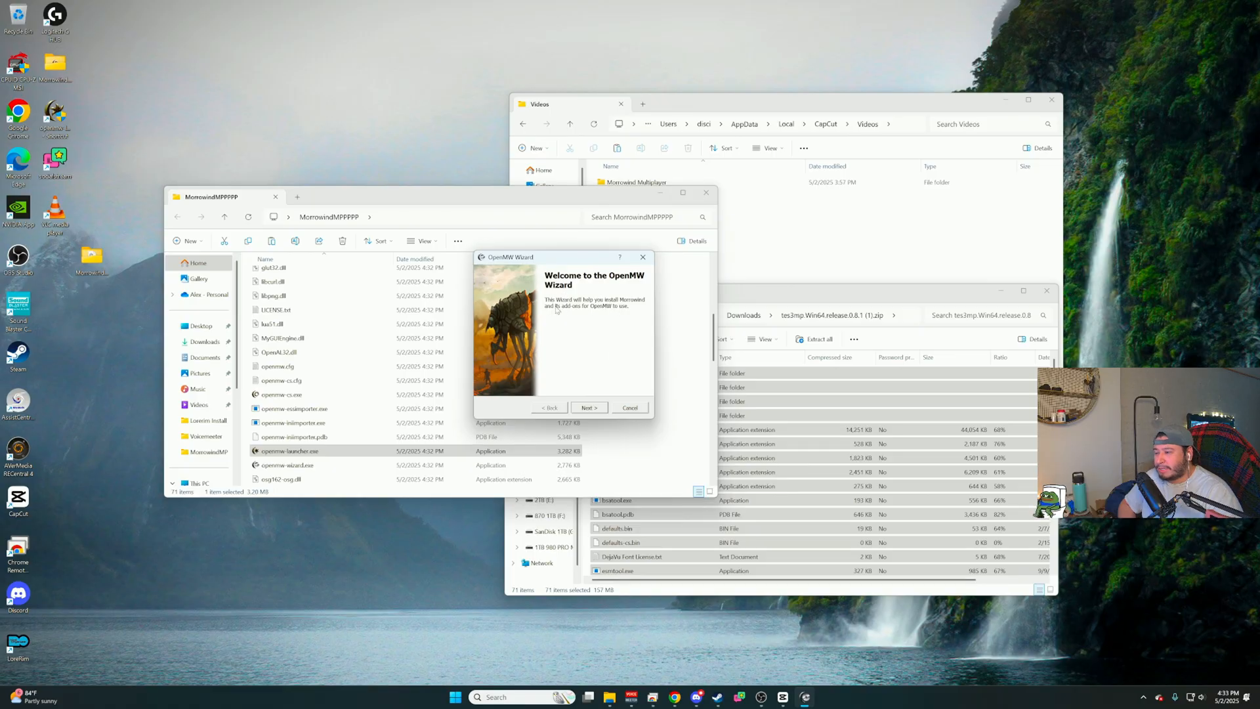
# Choose an existing Morrowind installation in the wizard and browse for its master file.
pyautogui.click(588, 407)
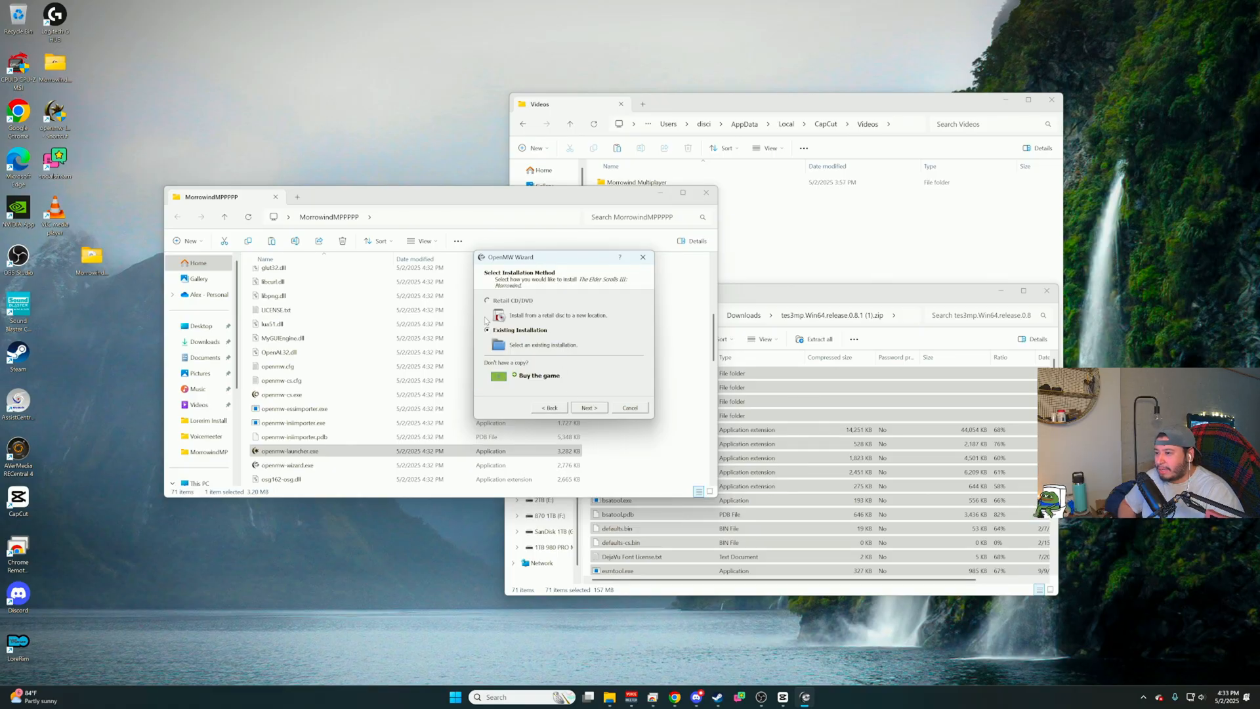
pyautogui.click(489, 330)
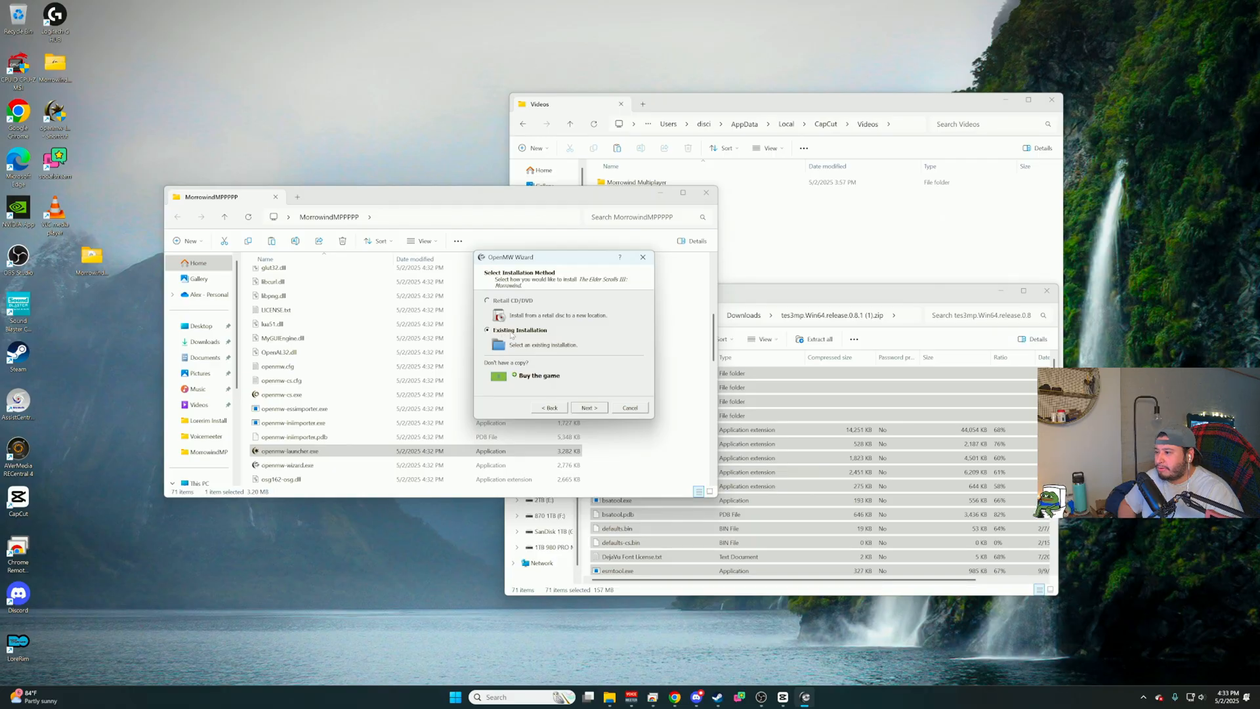
pyautogui.click(589, 407)
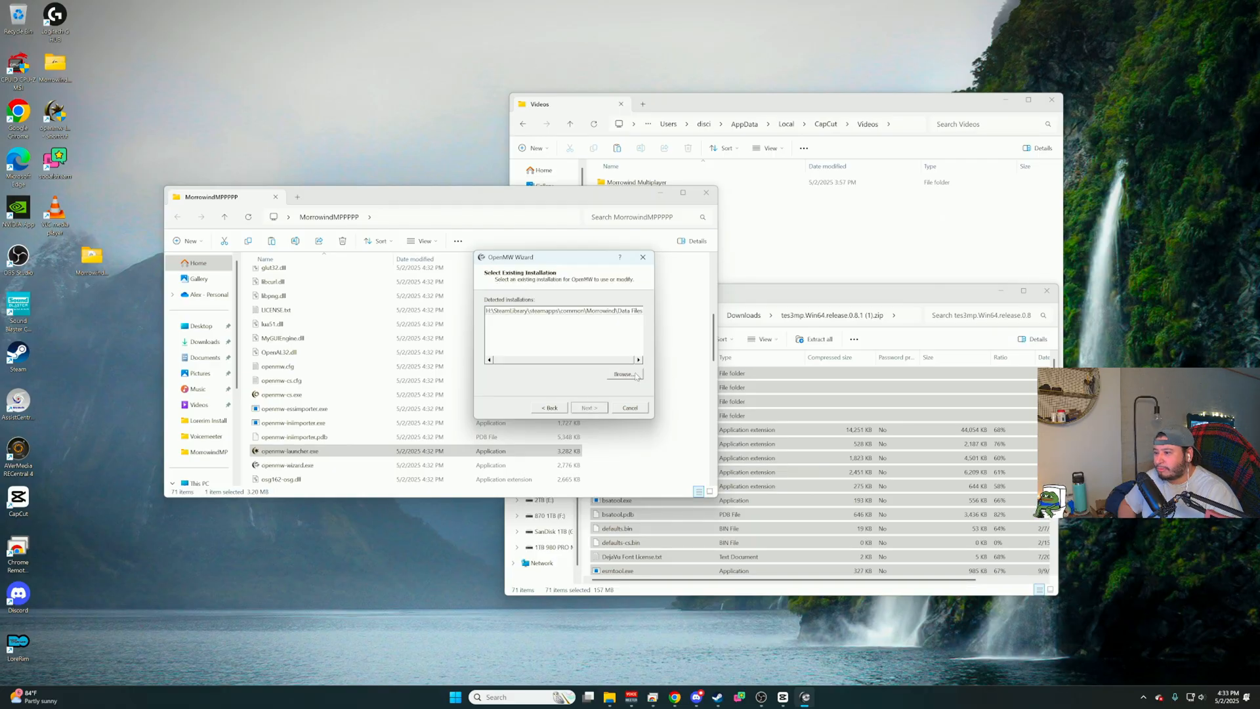
pyautogui.click(626, 375)
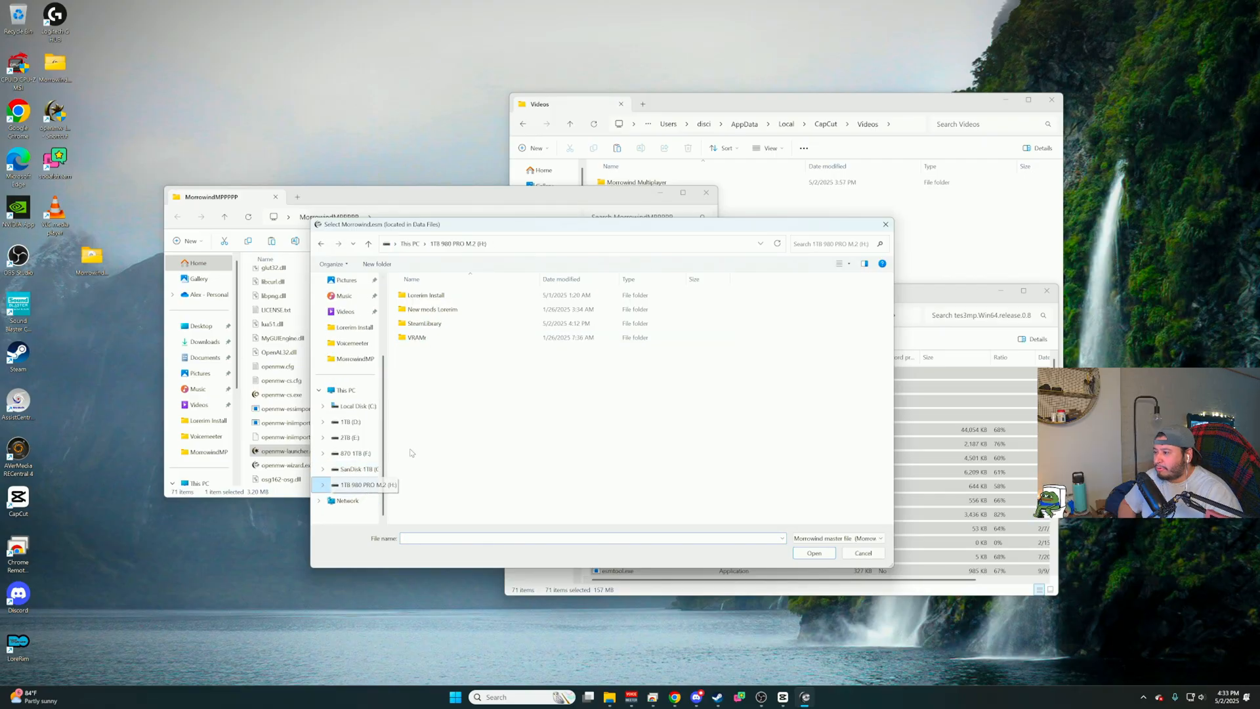
# Select Morrowind.esm from Steam's common > Morrowind > Data Files folder.
pyautogui.doubleClick(424, 323)
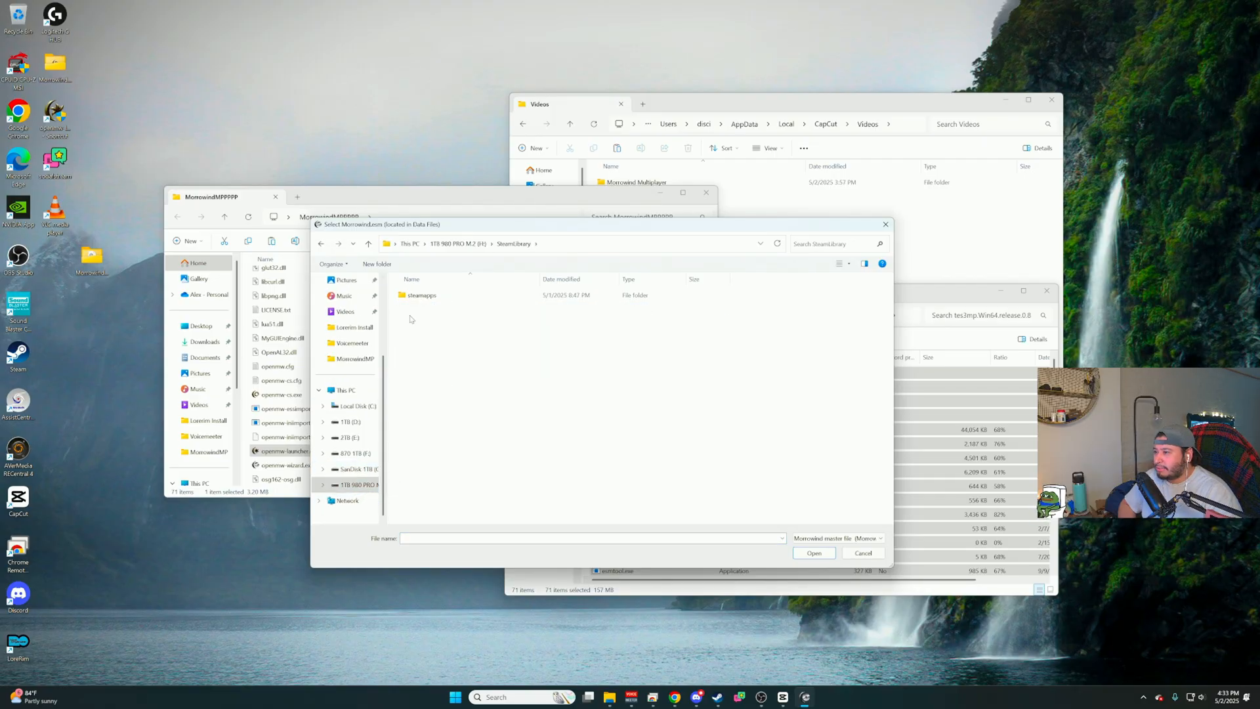
pyautogui.click(421, 296)
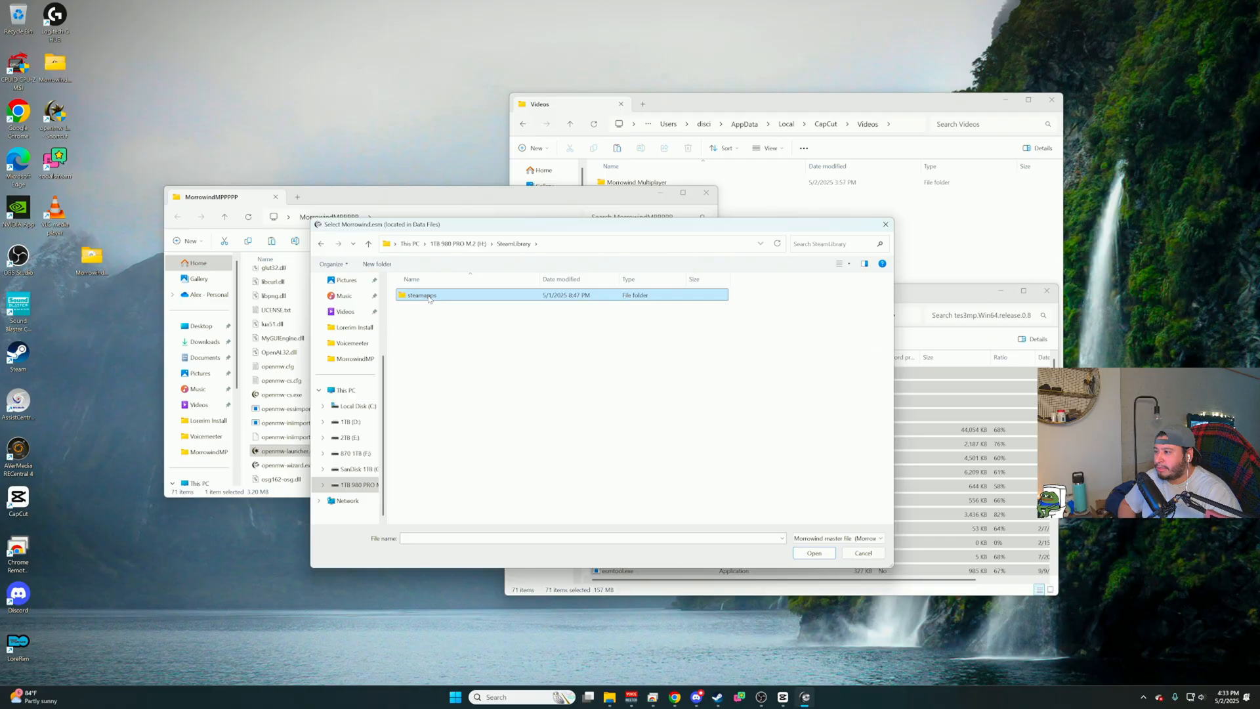
pyautogui.doubleClick(420, 295)
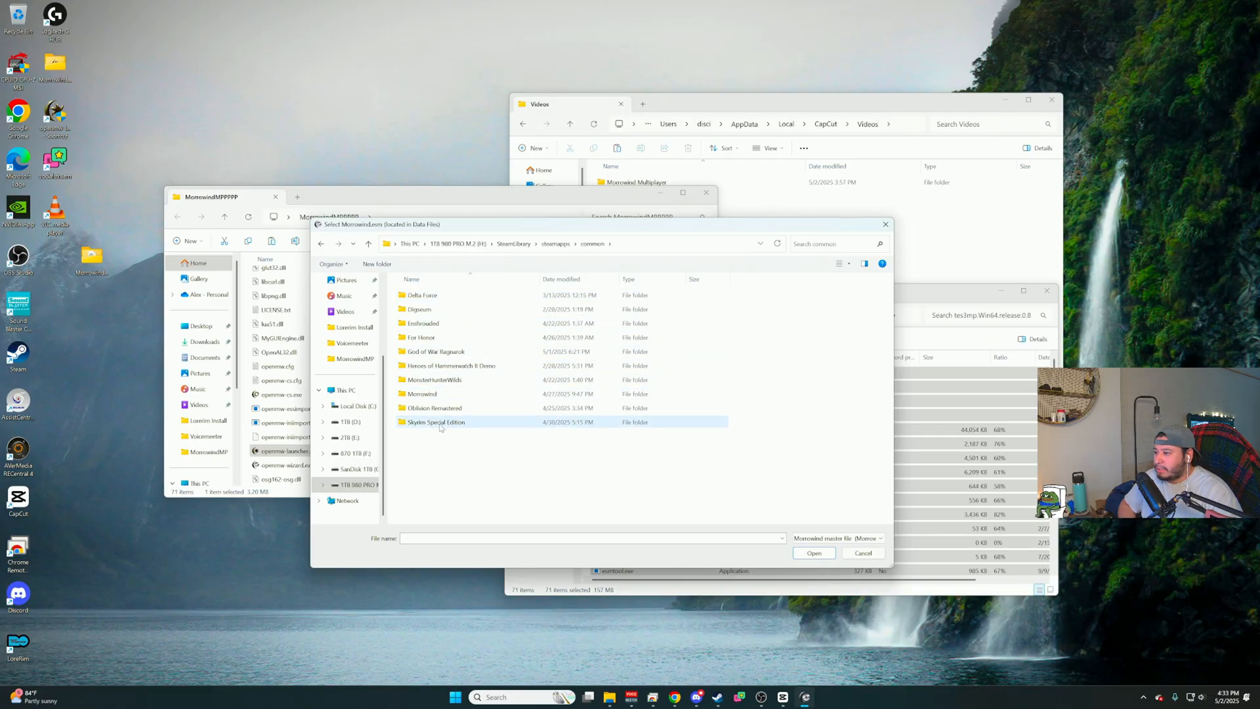
pyautogui.doubleClick(422, 392)
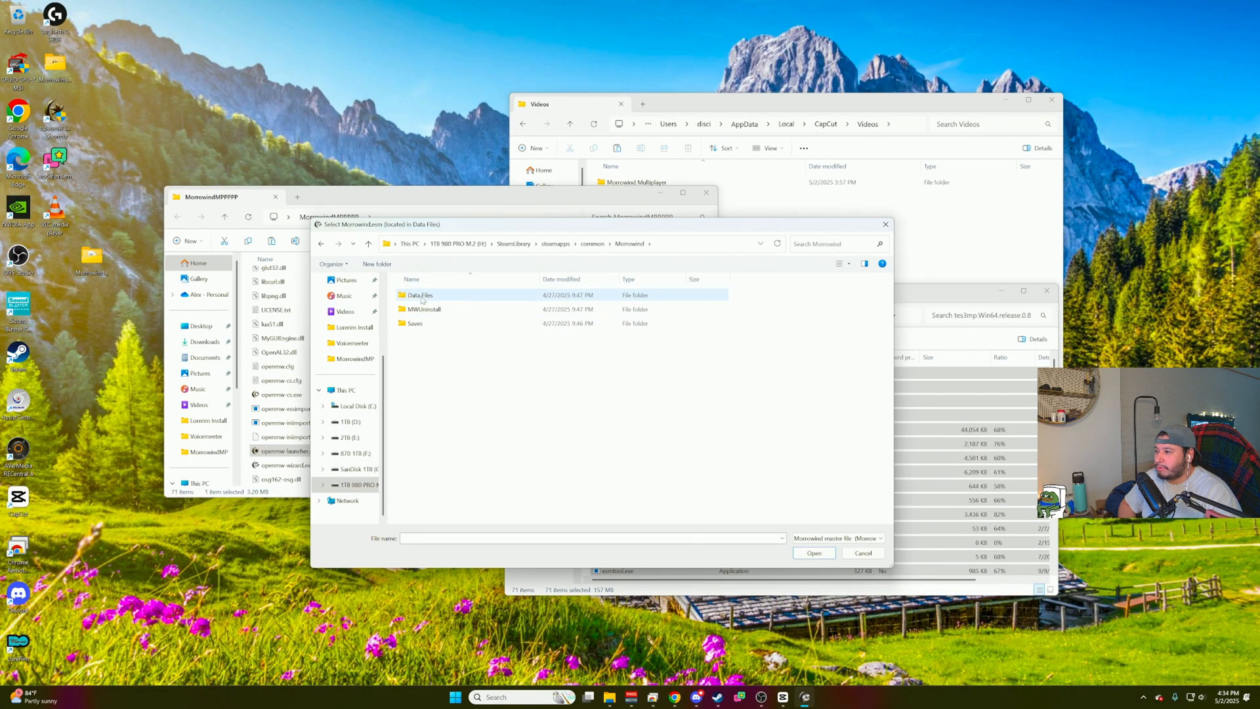
pyautogui.doubleClick(420, 294)
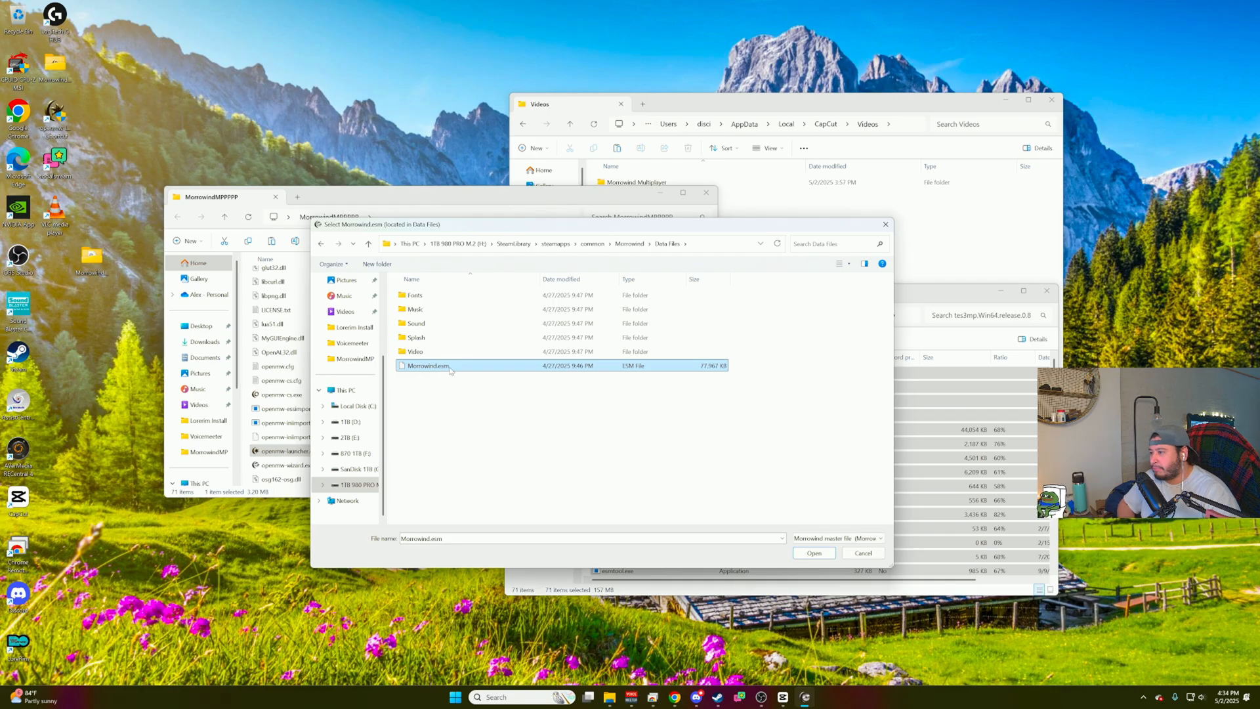
pyautogui.moveTo(450, 372)
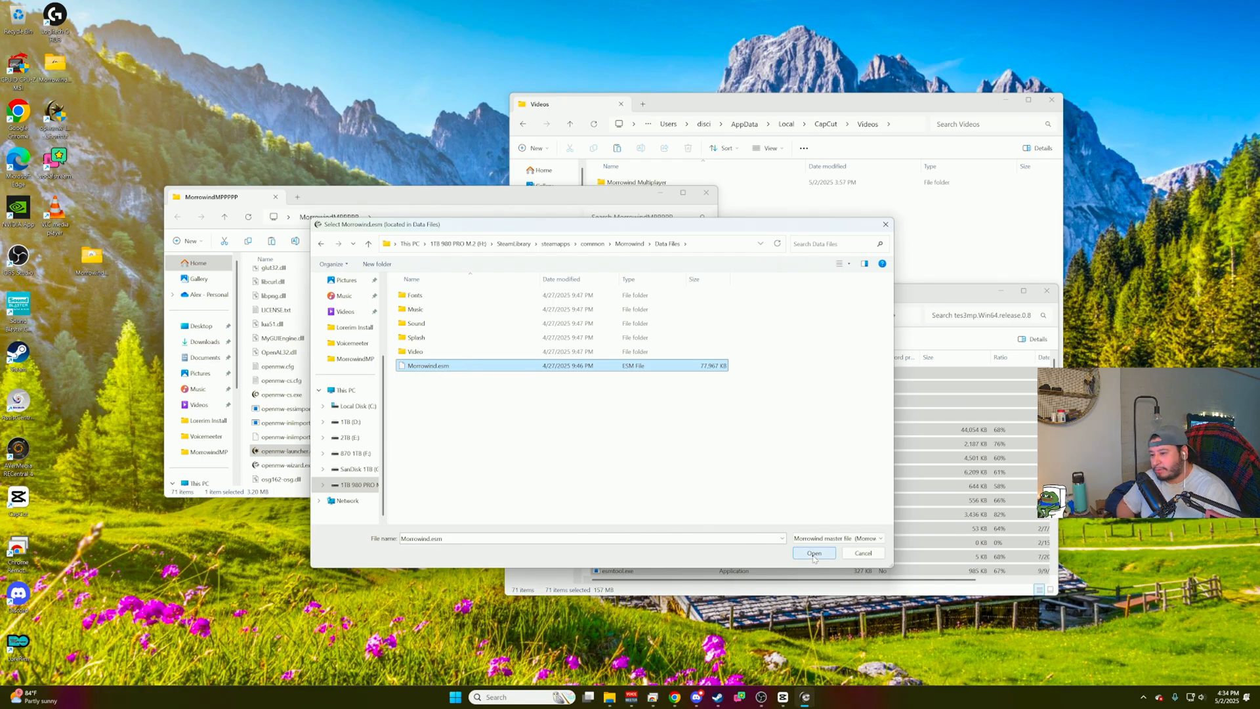
pyautogui.click(814, 552)
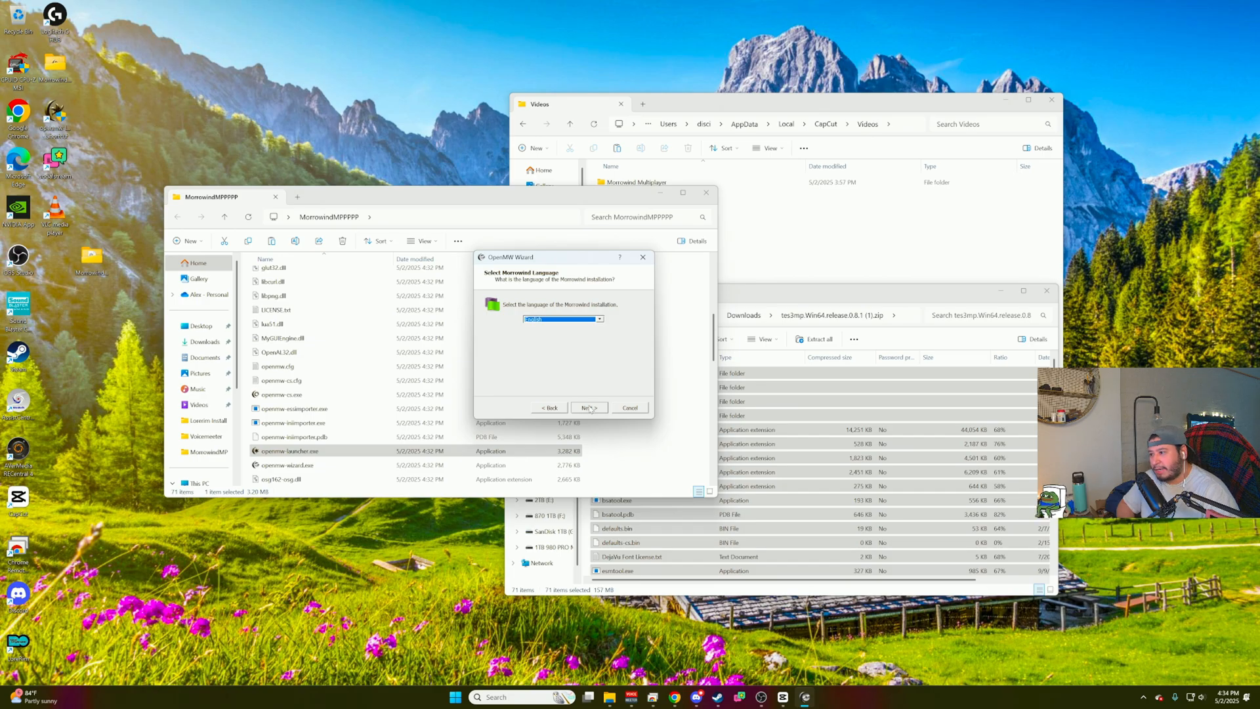
# Keep English as the language and finish the wizard, returning to the OpenMW Launcher.
pyautogui.click(588, 407)
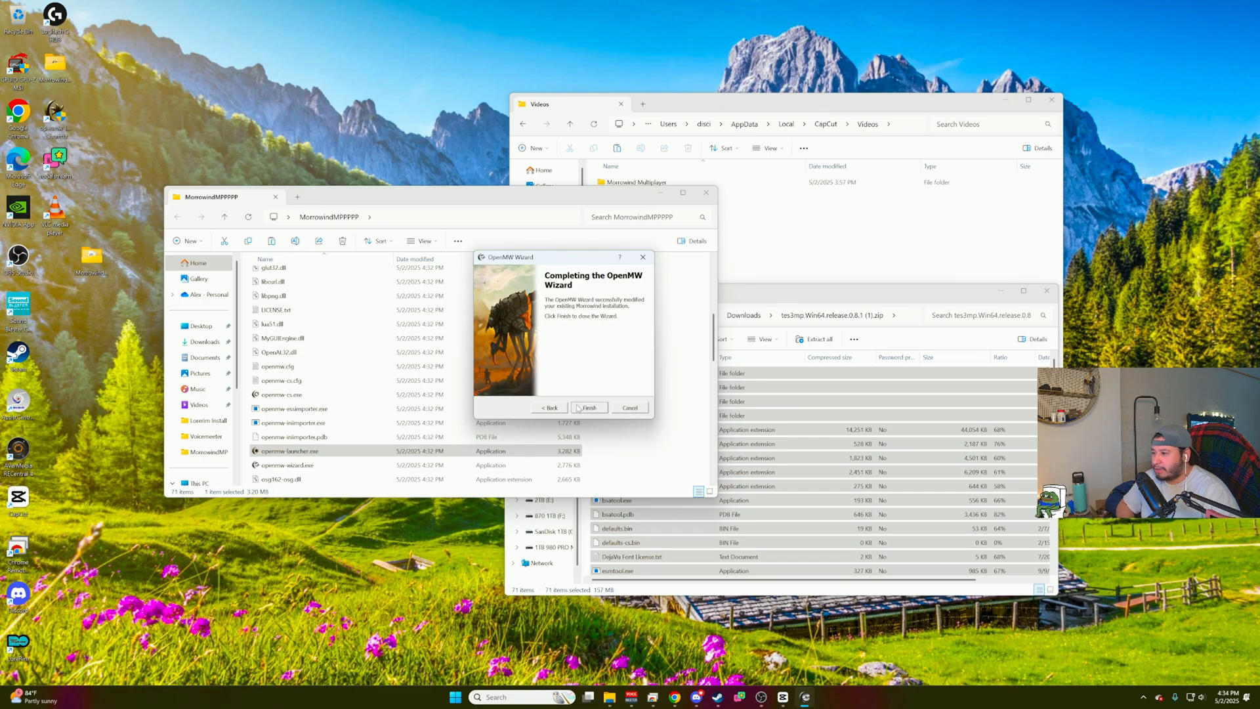
pyautogui.click(590, 407)
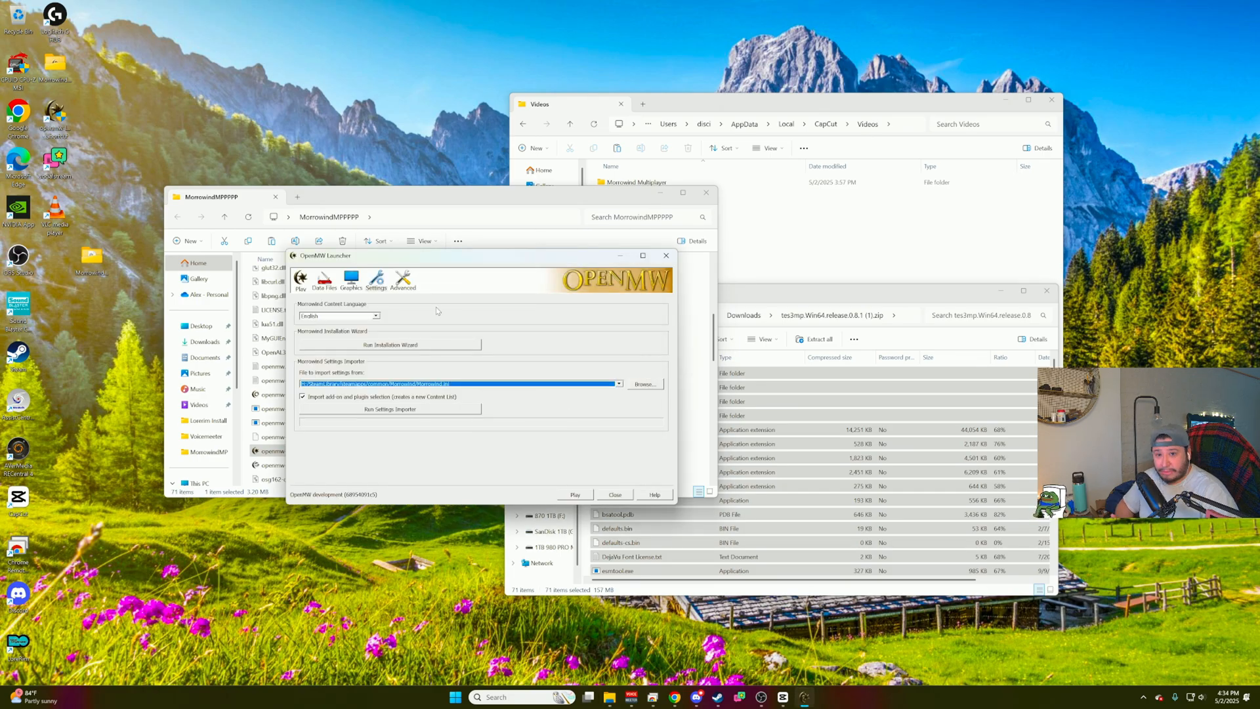
pyautogui.click(352, 280)
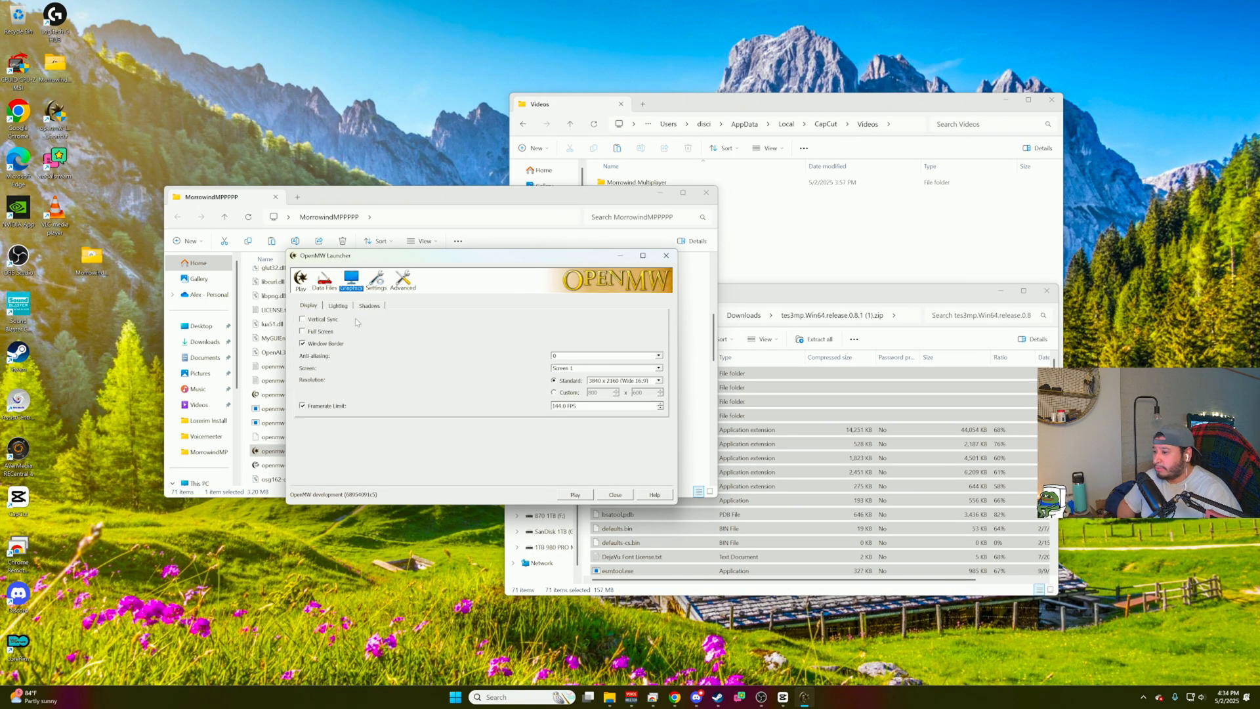
pyautogui.moveTo(375, 358)
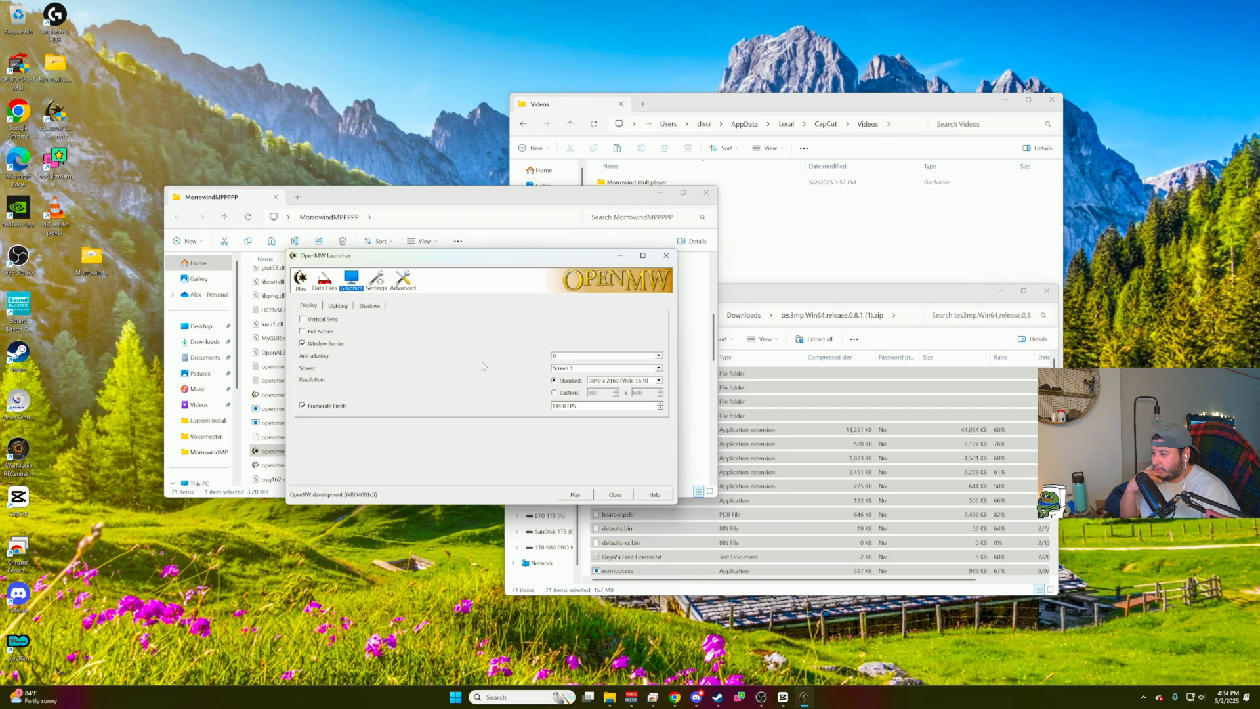
pyautogui.moveTo(481, 385)
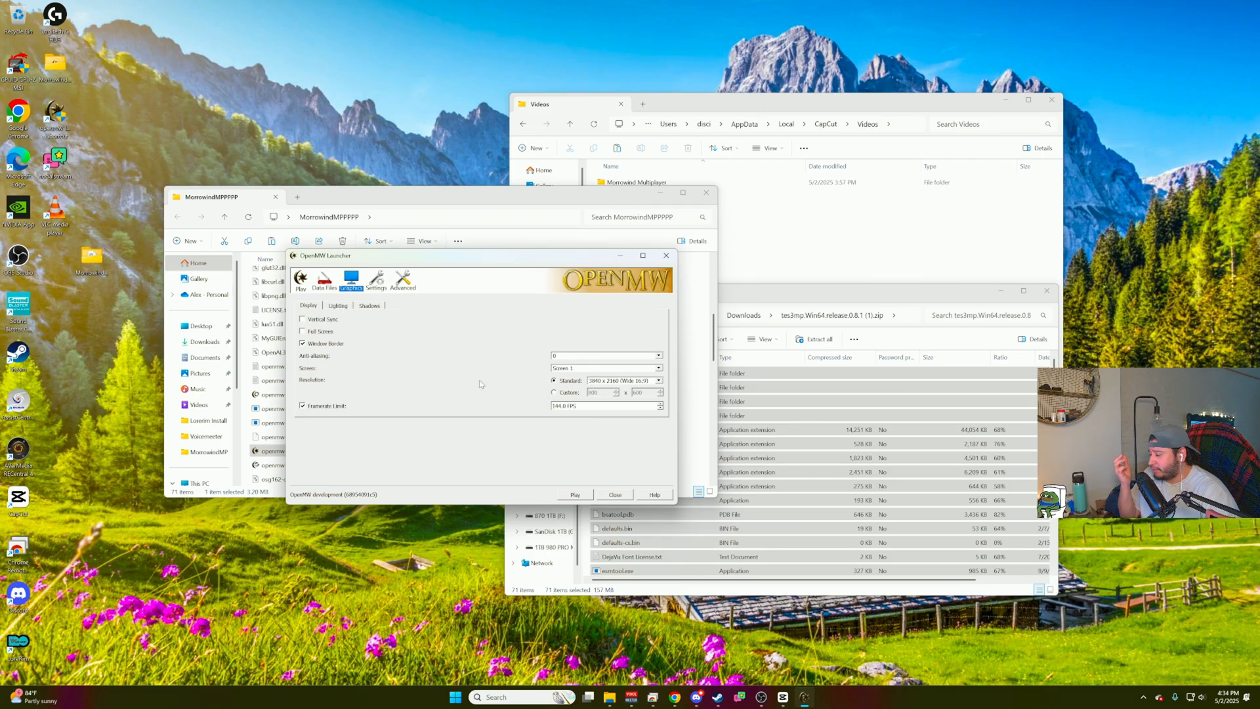
pyautogui.click(377, 281)
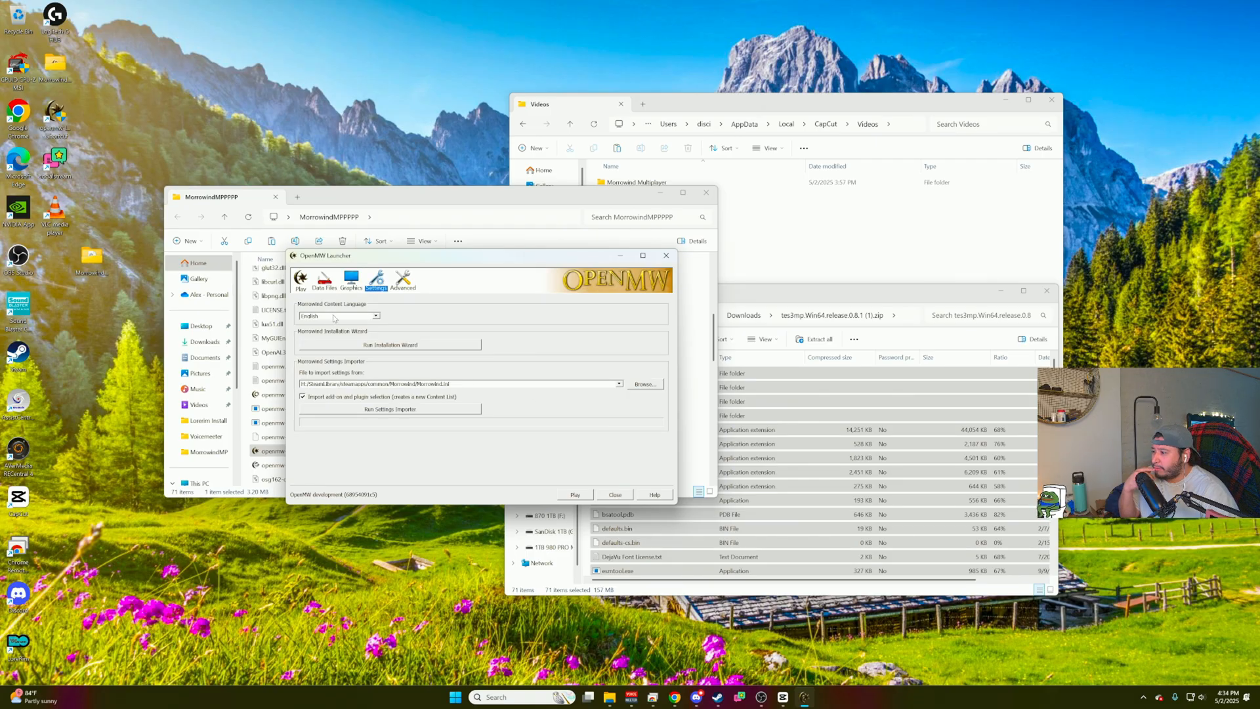
# Review the launcher's Advanced section, including its visuals, shaders and terrain options.
pyautogui.click(403, 283)
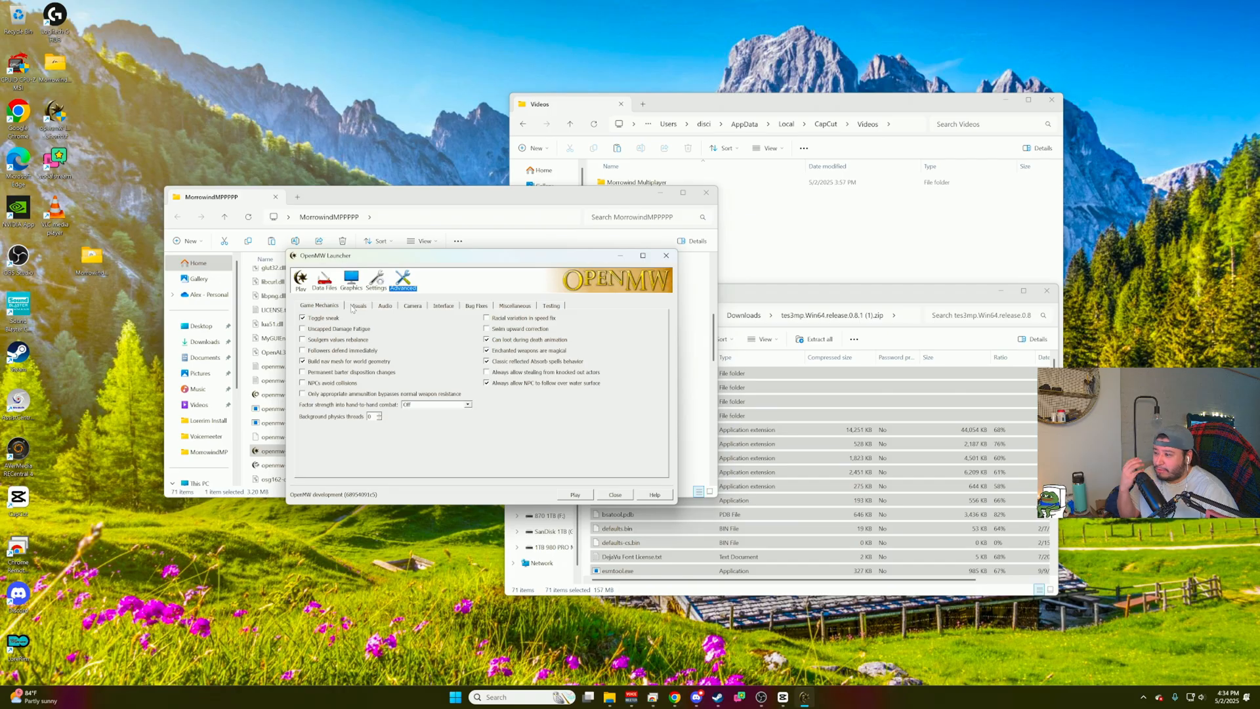
pyautogui.click(357, 306)
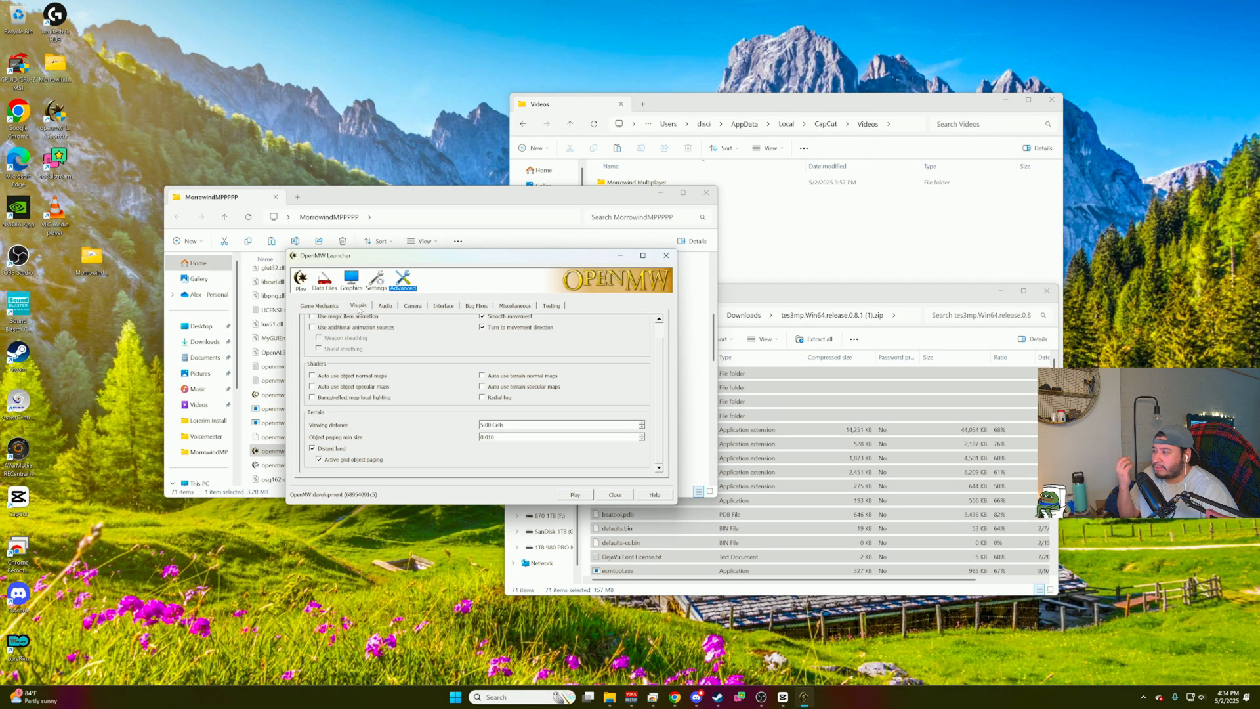
pyautogui.moveTo(339, 420)
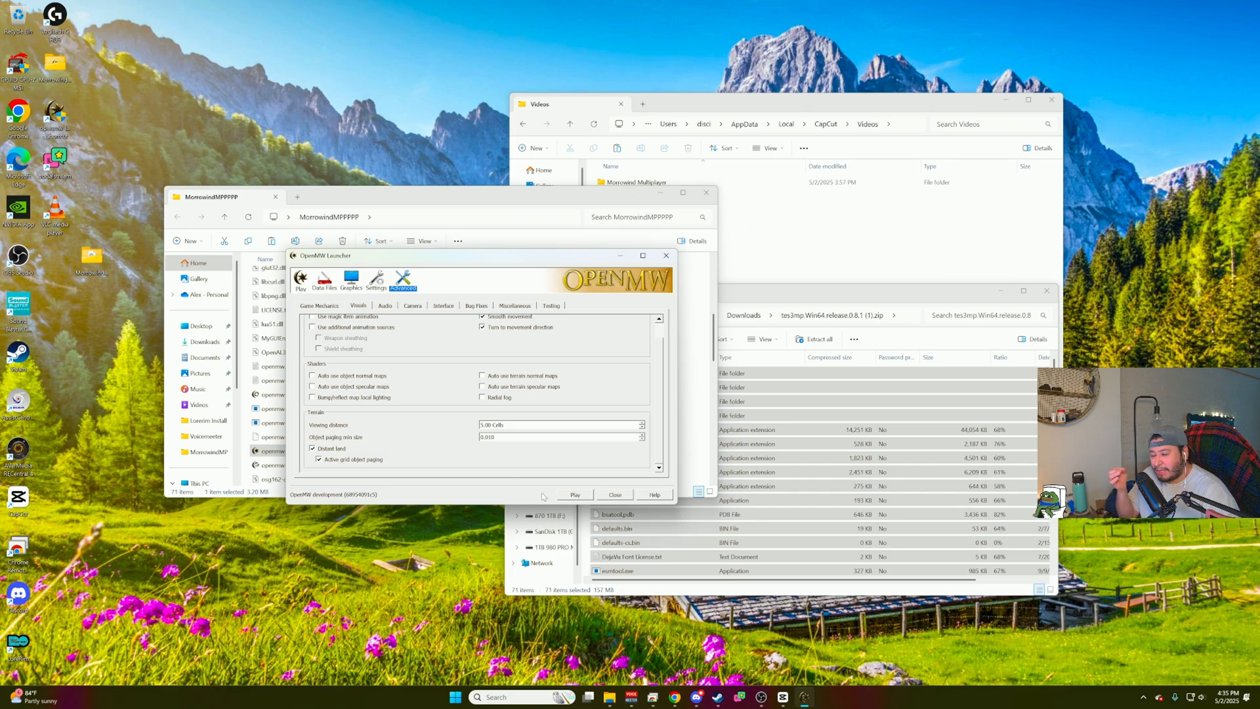
pyautogui.moveTo(330, 484)
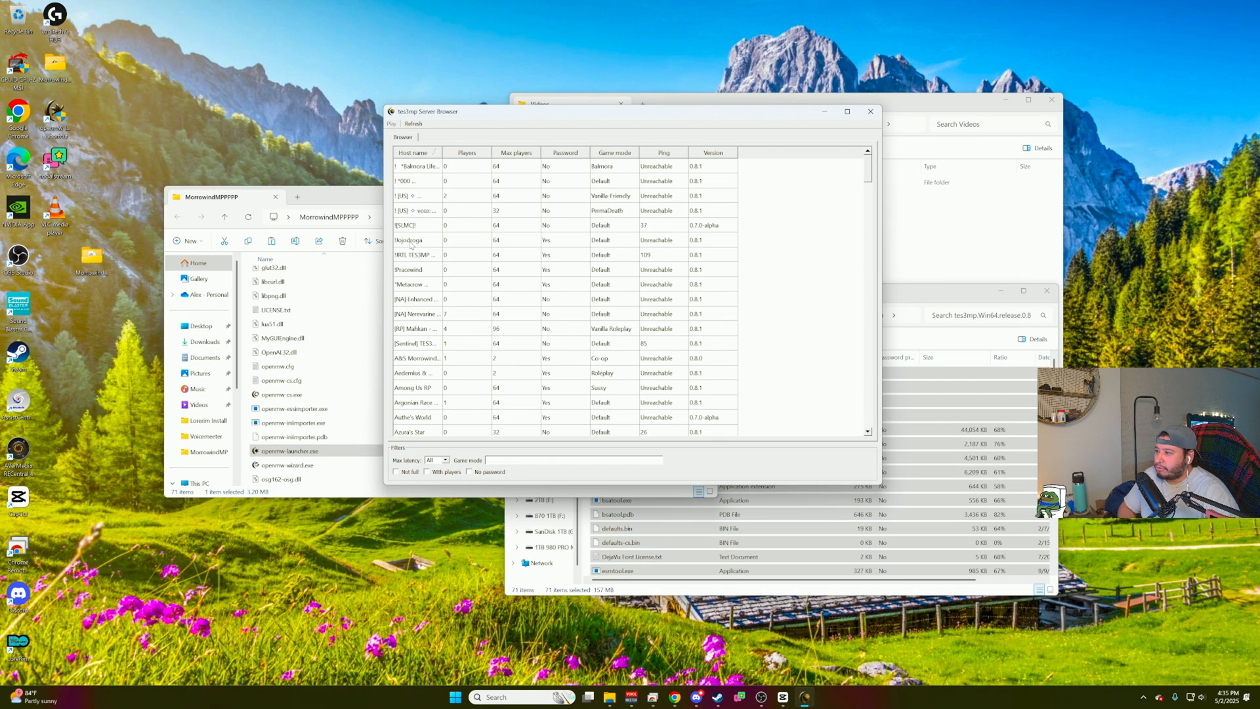
# Connect to a password-protected default-mode server and submit its password.
pyautogui.doubleClick(409, 239)
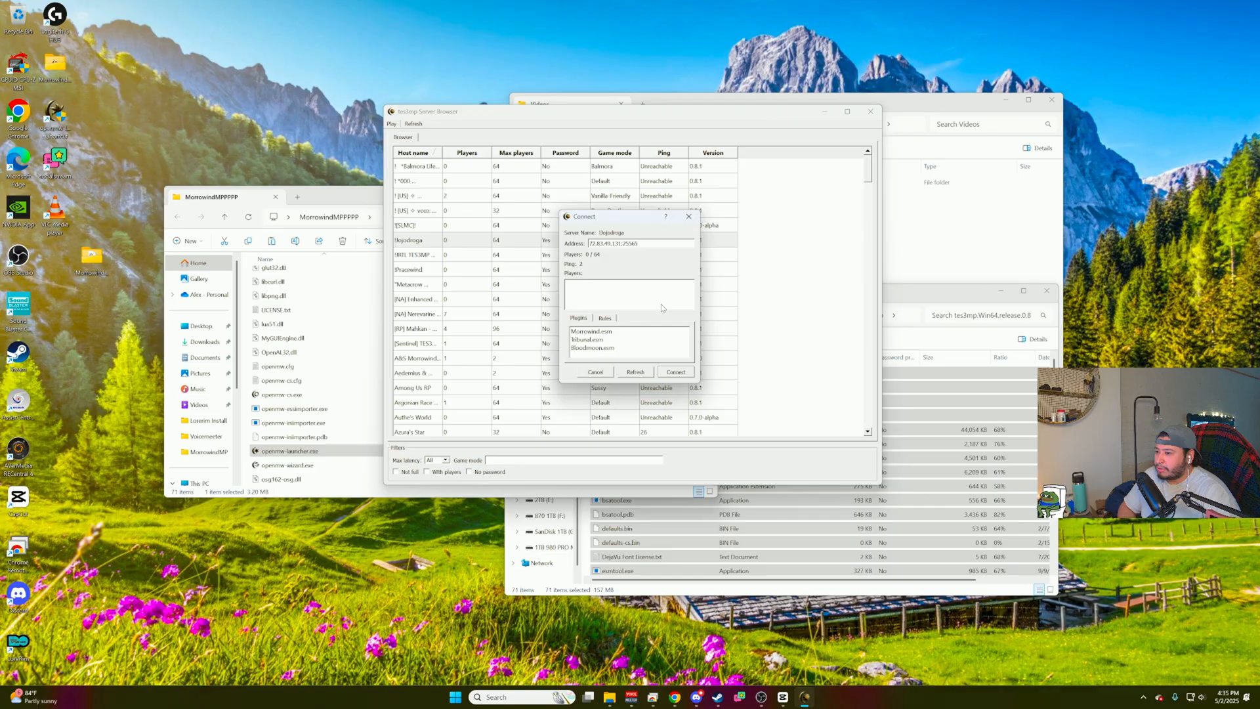
pyautogui.click(675, 372)
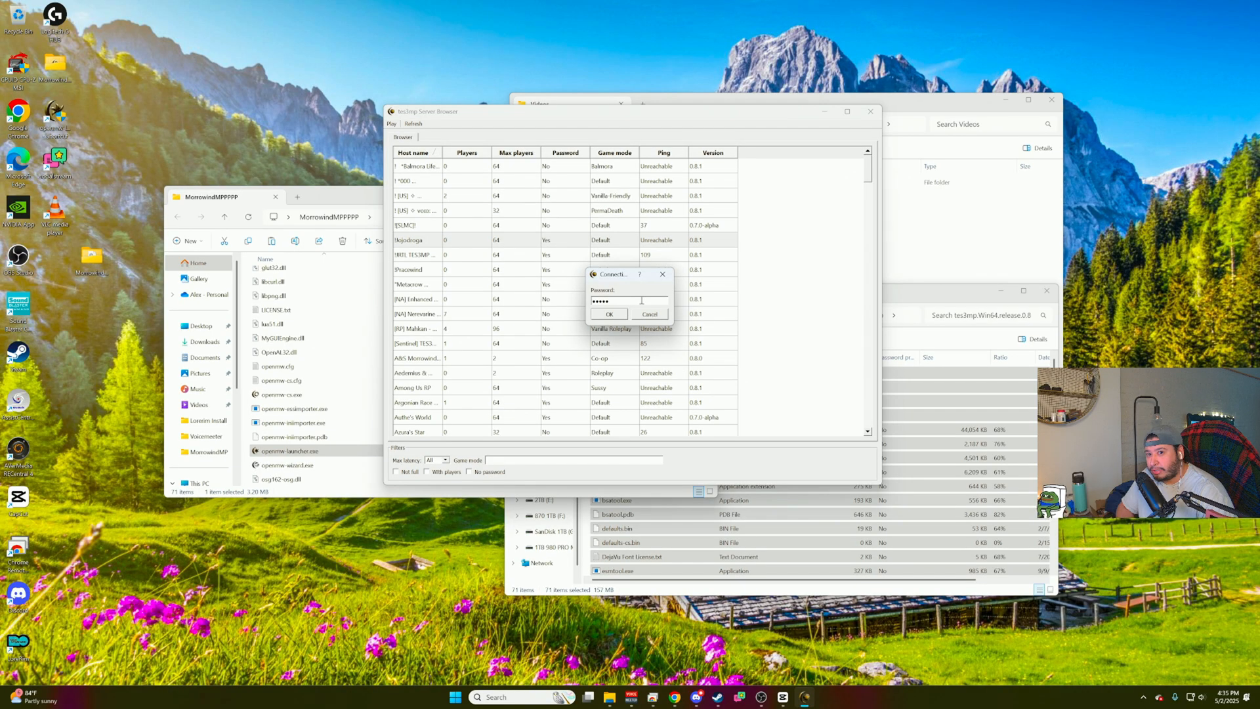
pyautogui.click(608, 314)
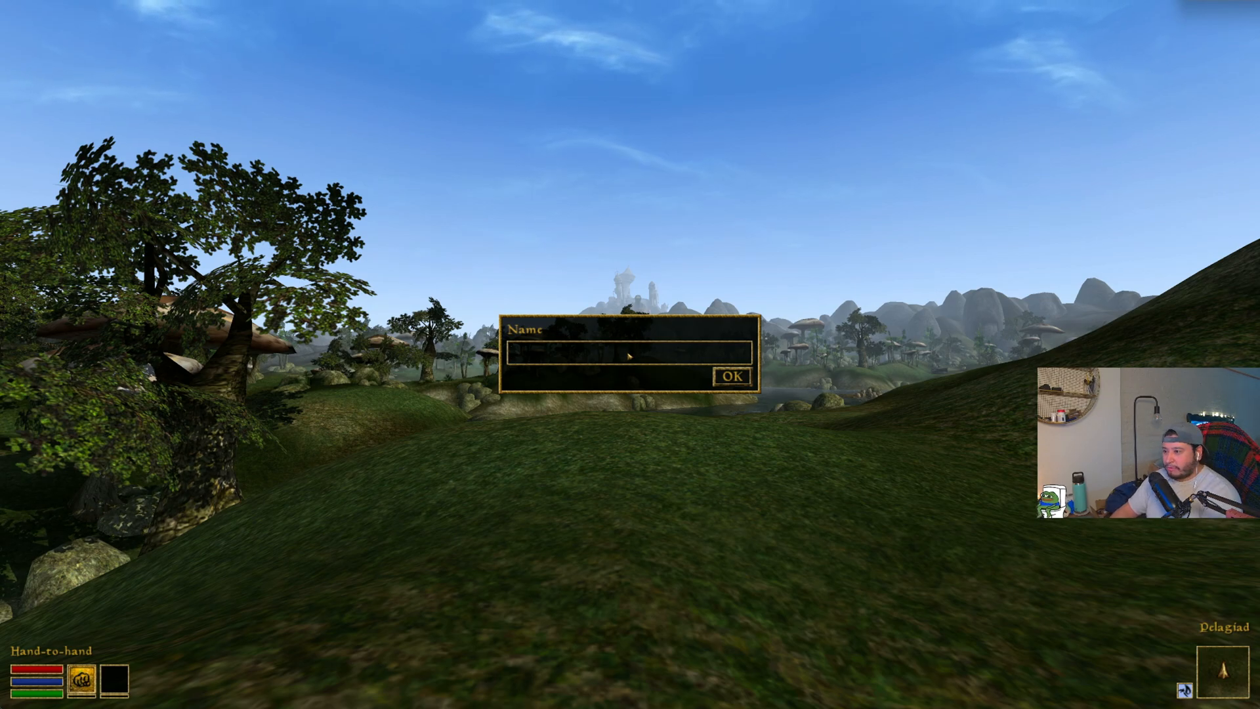
# Confirm the character name and log in with the account password to enter the game.
pyautogui.click(731, 376)
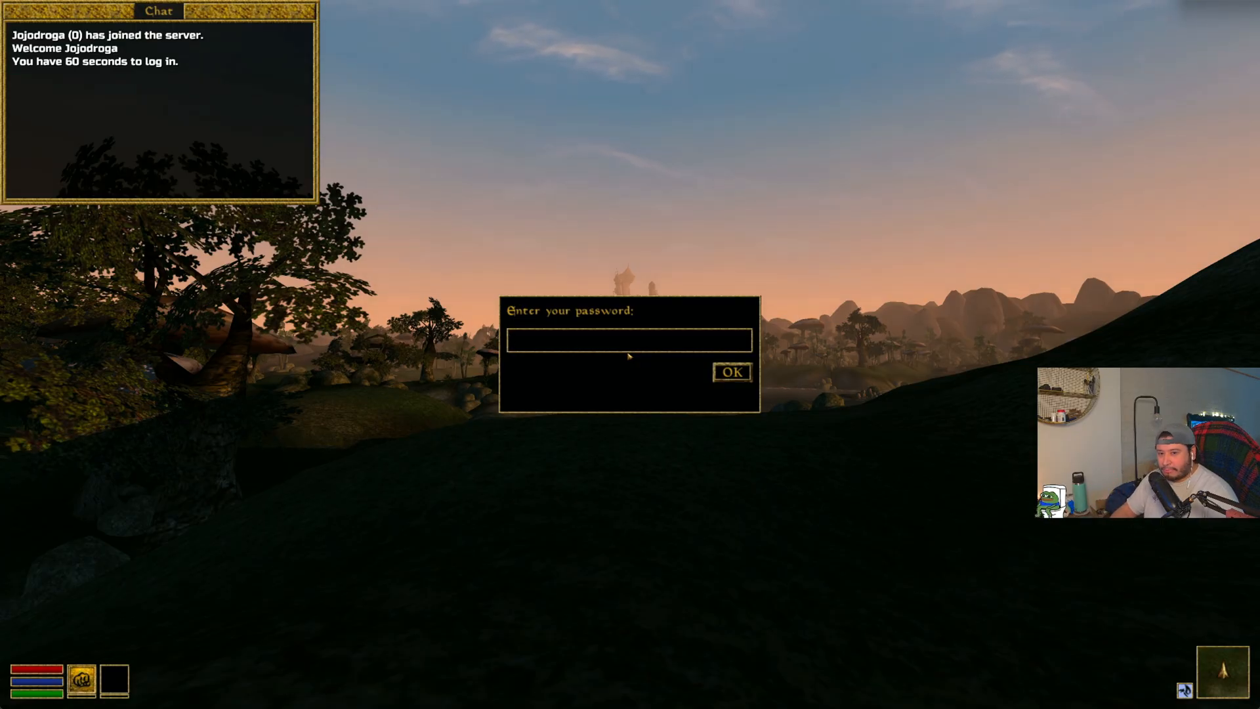
pyautogui.write('***')
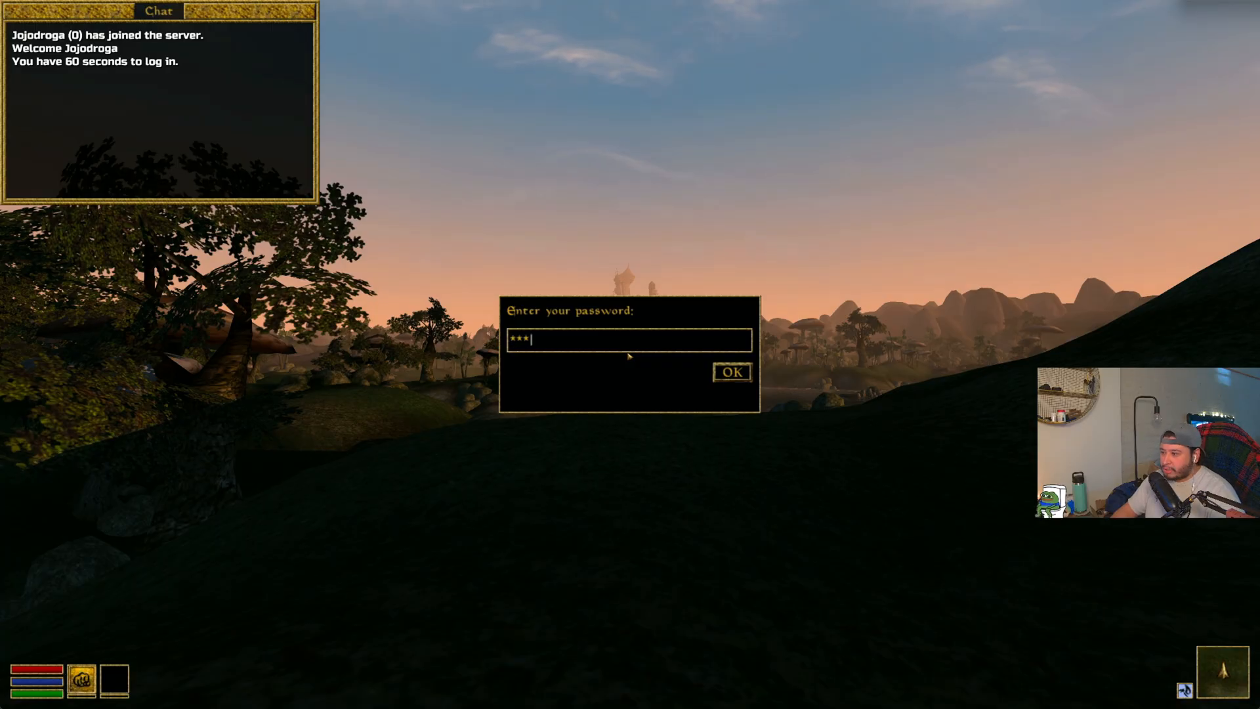
pyautogui.click(730, 371)
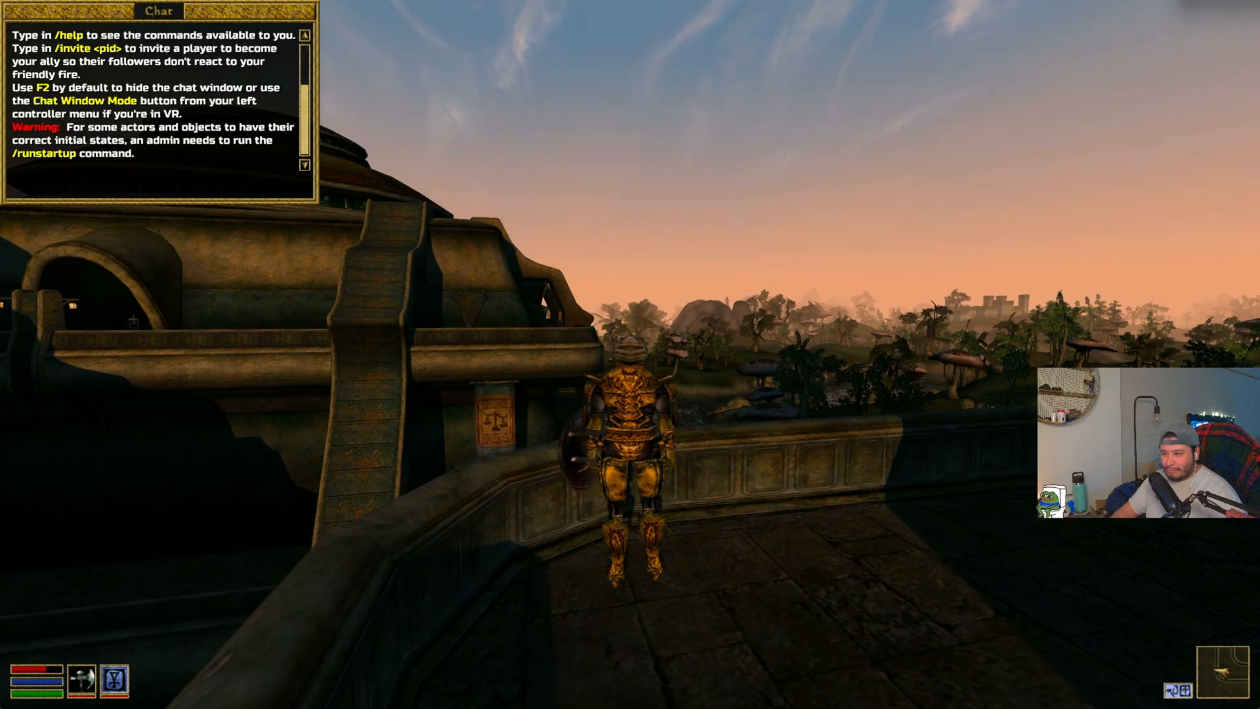
pyautogui.moveTo(630, 354)
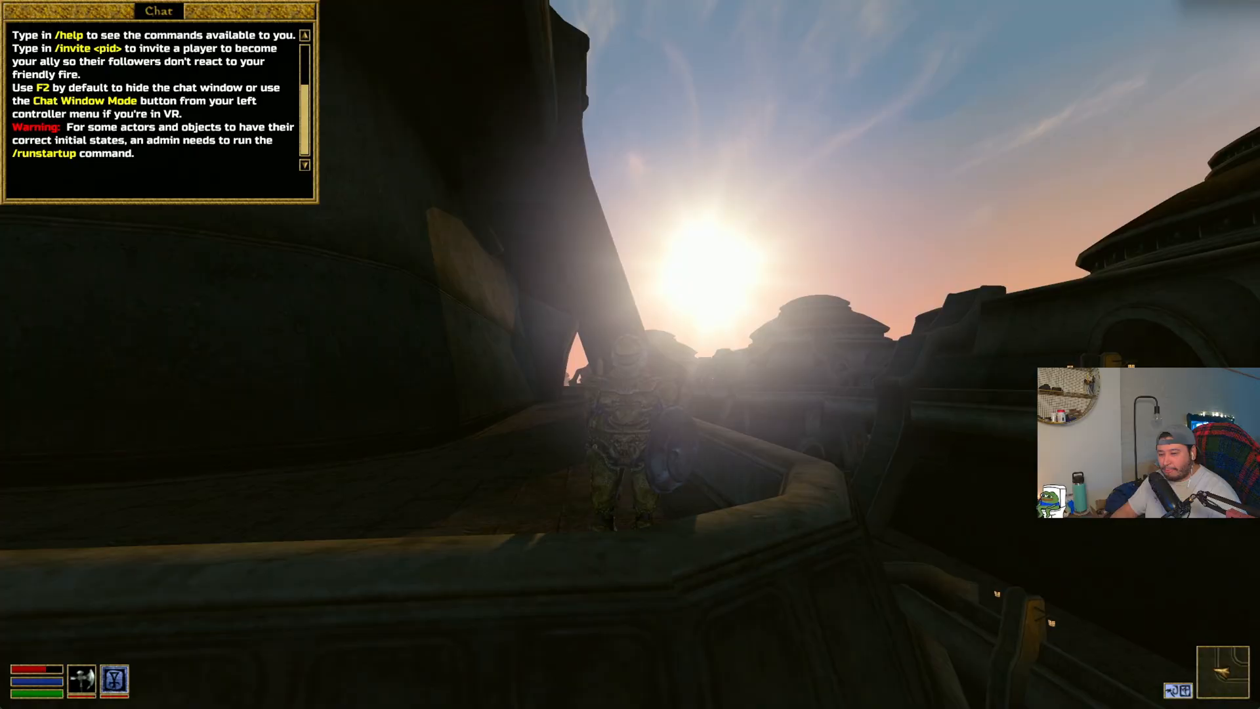